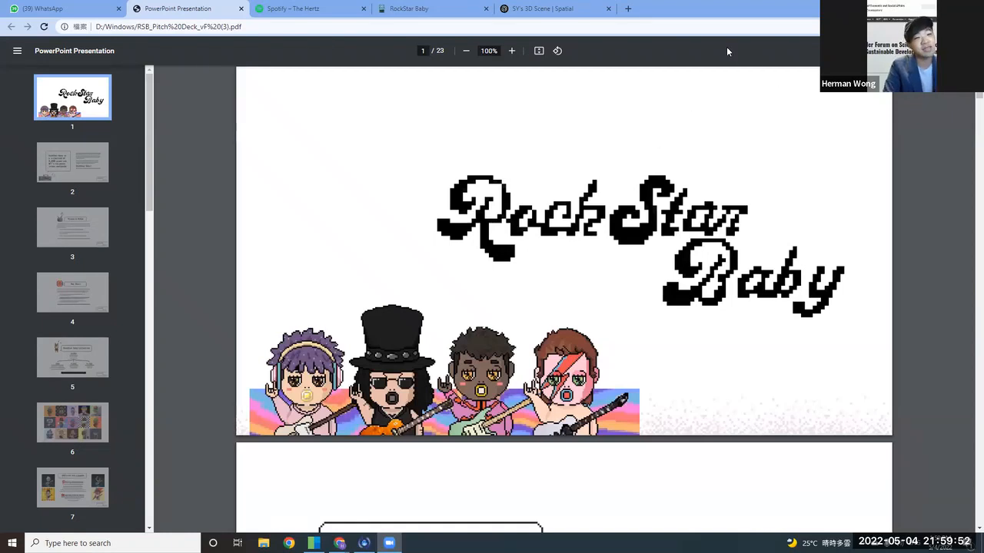
mouse_move(645, 92)
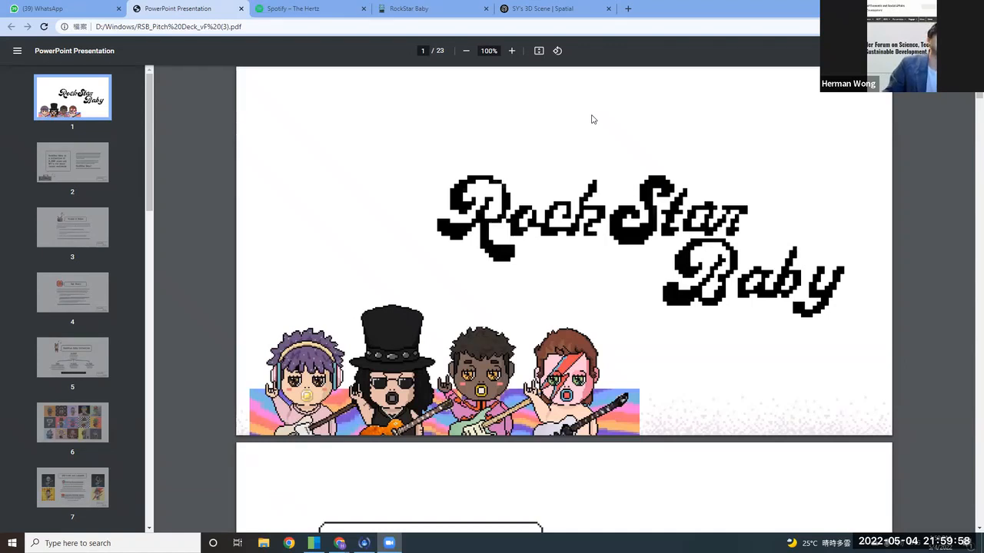
mouse_move(738, 31)
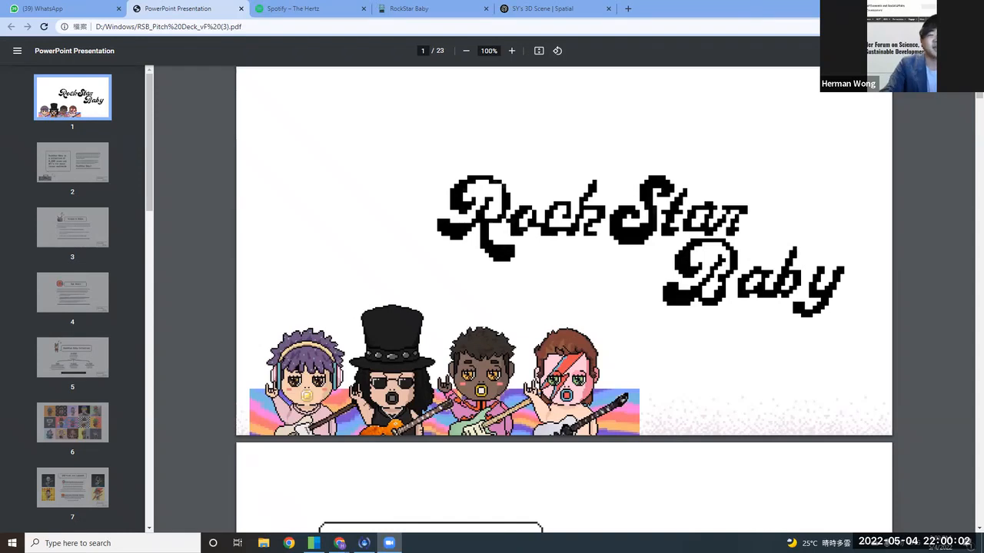
mouse_move(771, 23)
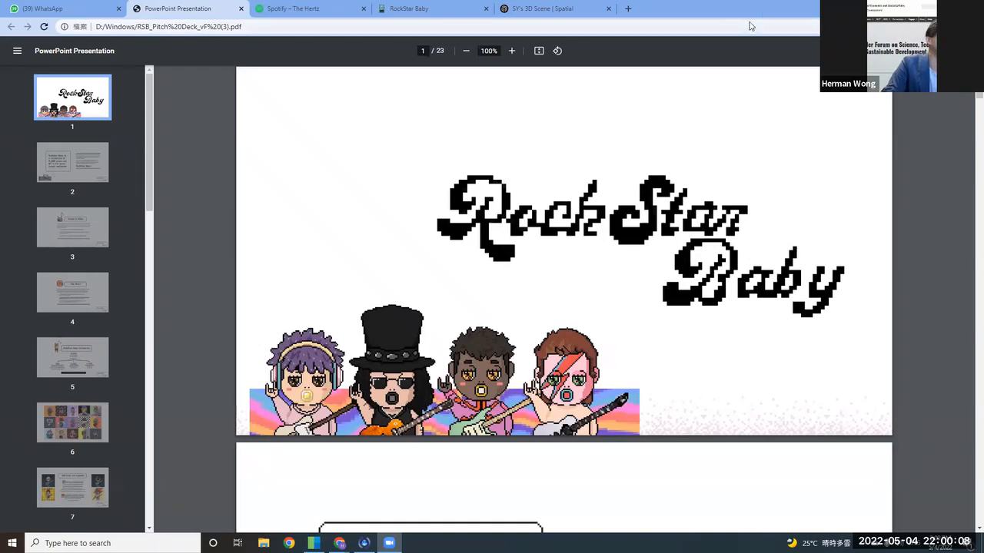
mouse_move(735, 18)
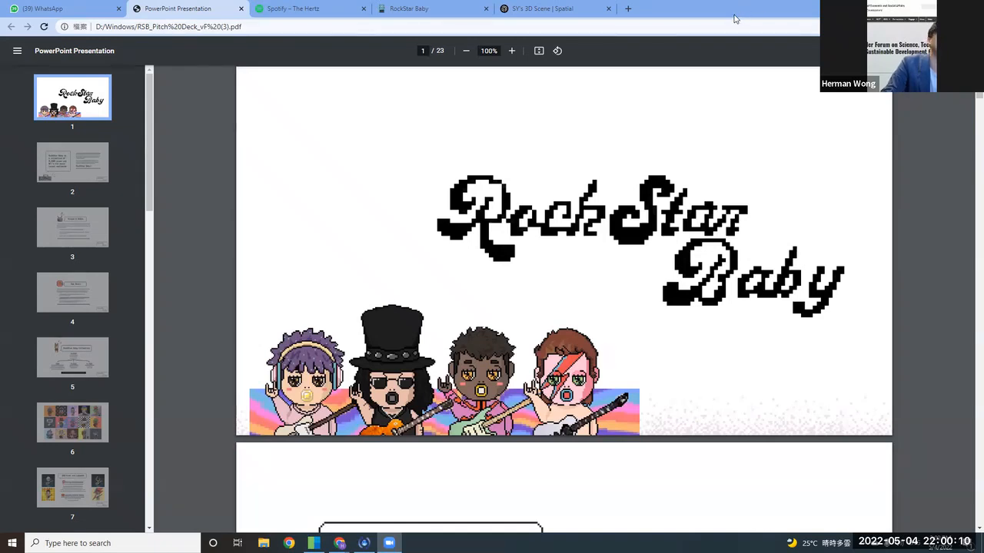
mouse_move(731, 4)
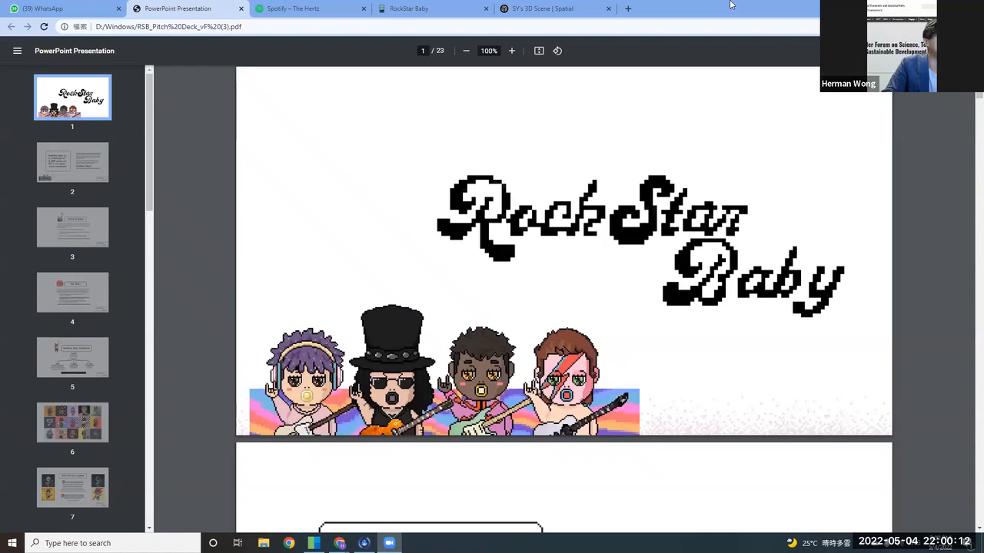
mouse_move(676, 63)
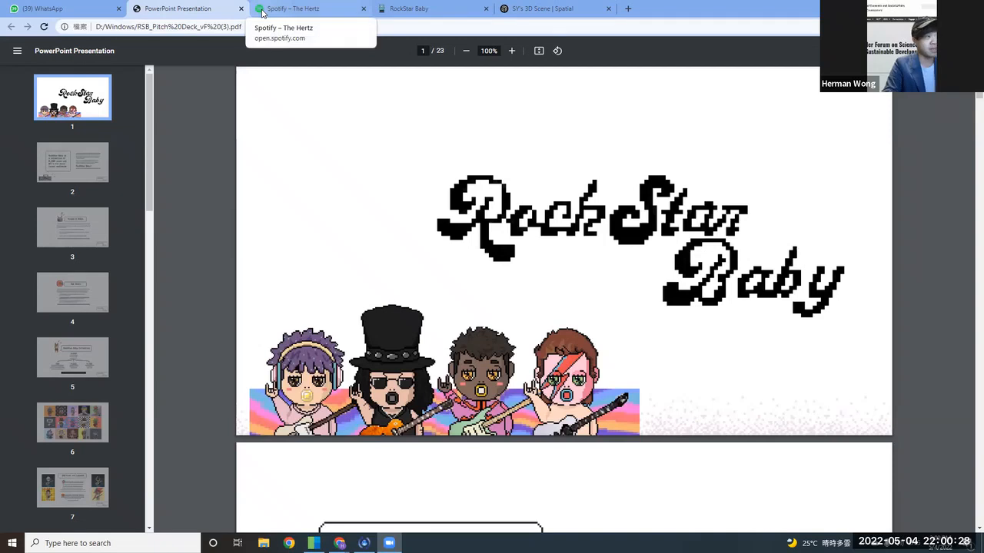
Show The Hertz Spotify page and browse past popular tracks to the latest release and singles.
left_click(304, 9)
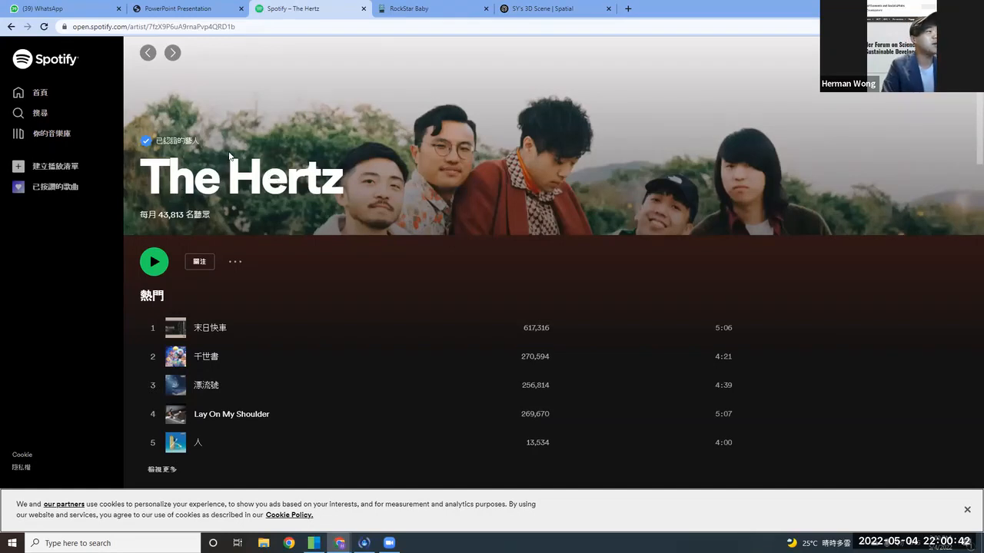
mouse_move(255, 117)
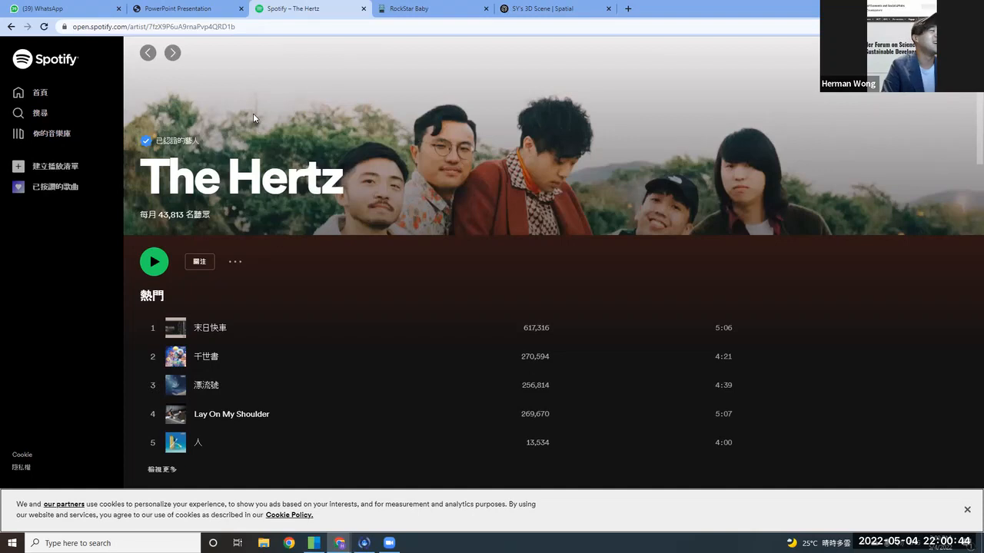
mouse_move(237, 135)
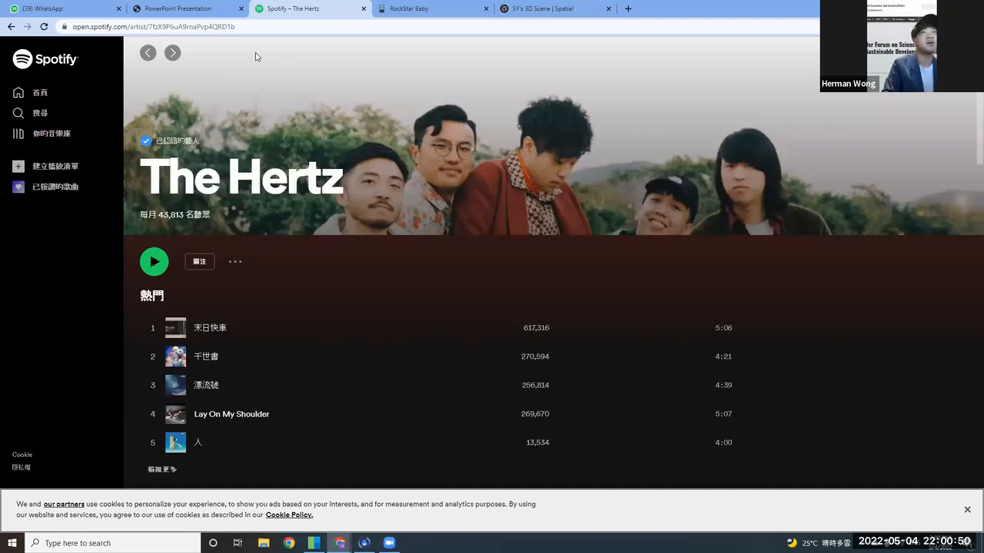
mouse_move(253, 65)
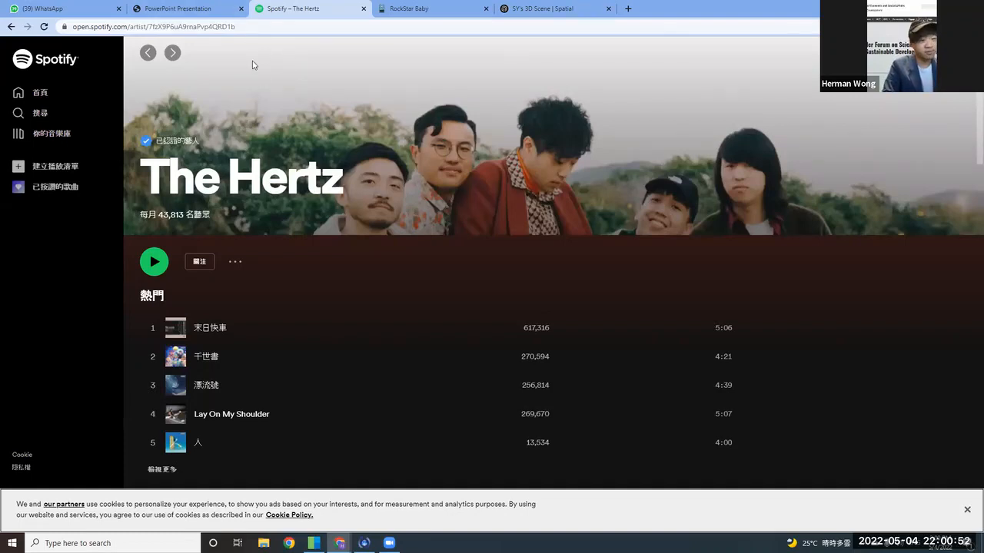
mouse_move(289, 283)
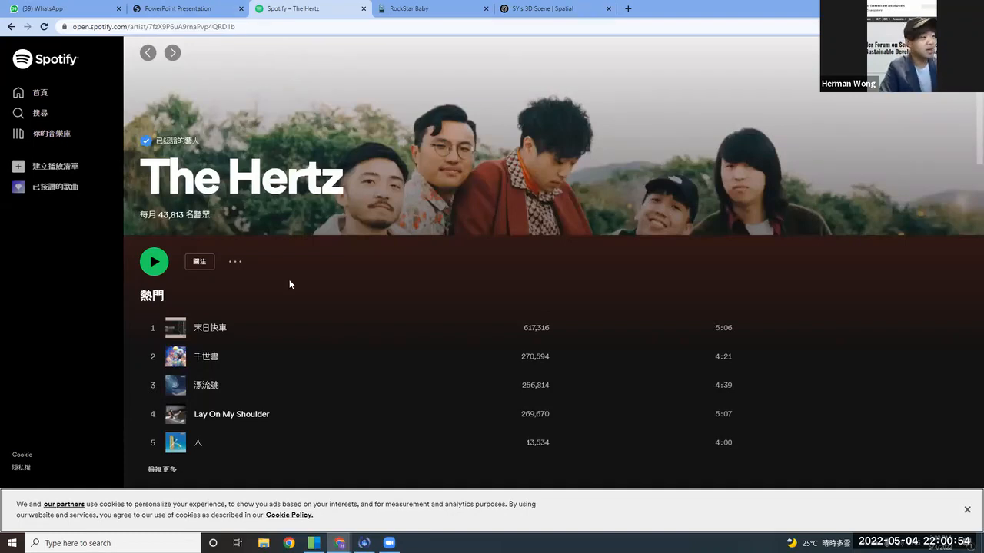
scroll("down", 3)
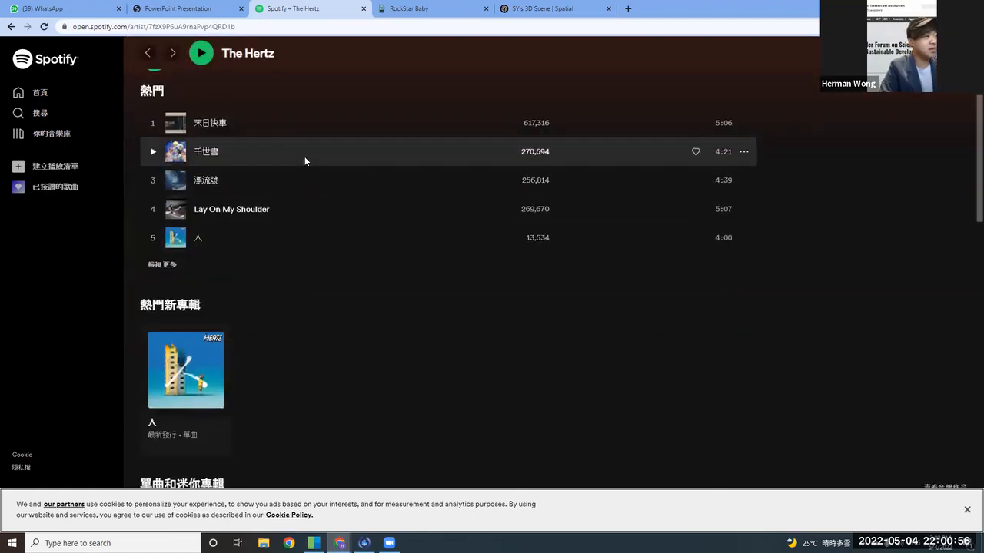
mouse_move(243, 402)
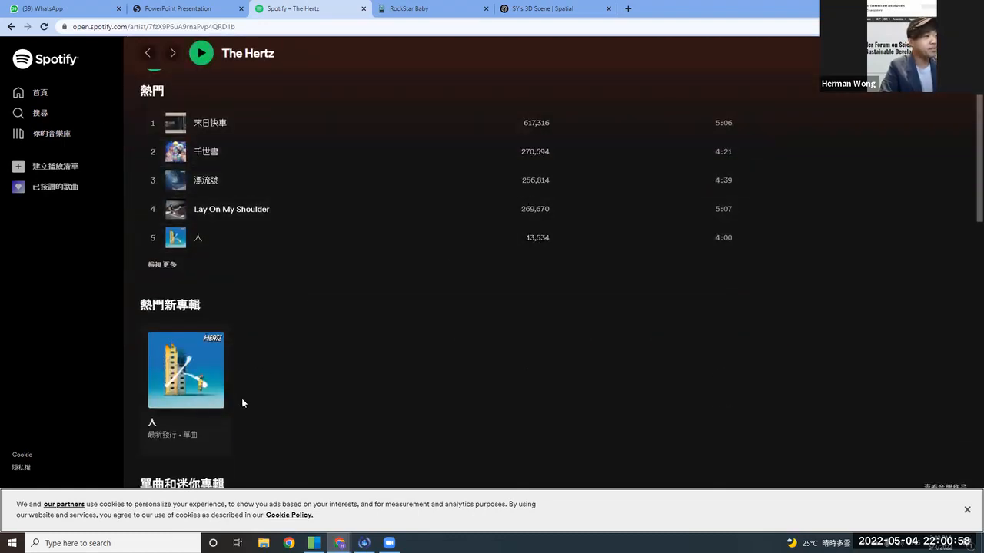
scroll("down", 3)
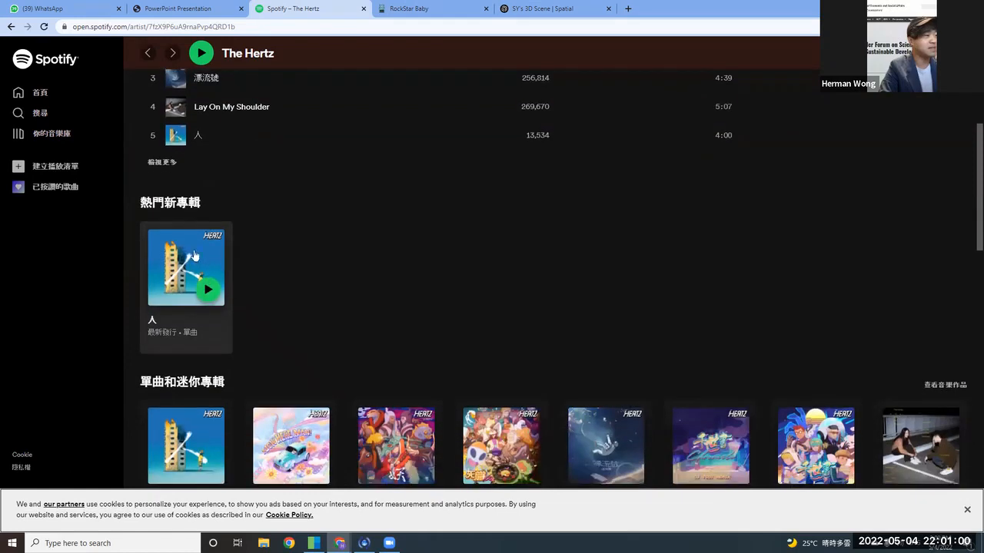
mouse_move(231, 306)
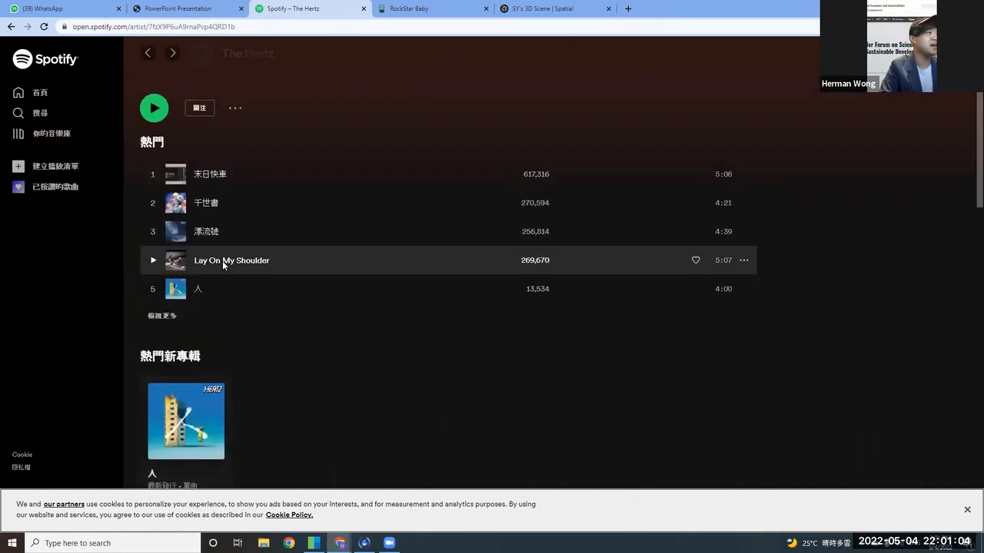
mouse_move(268, 169)
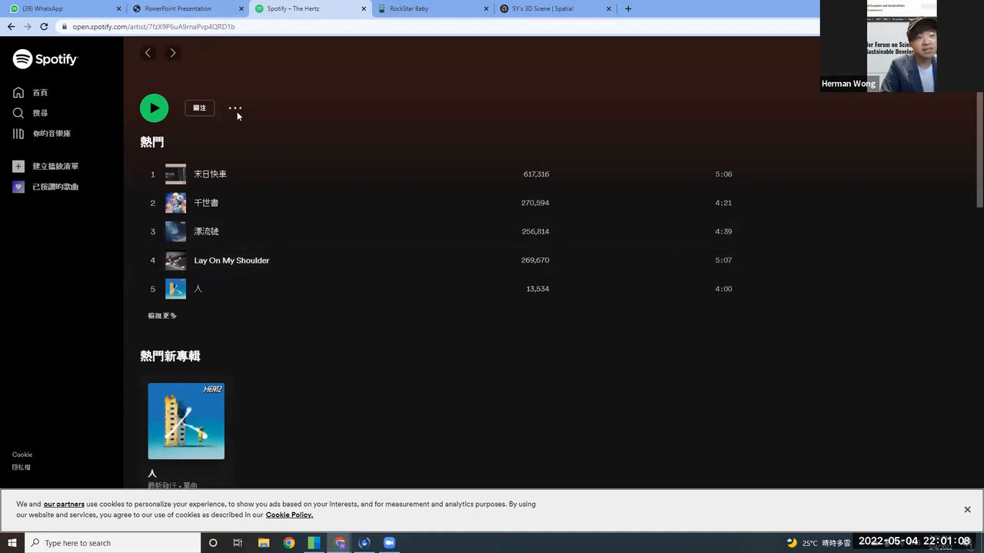
mouse_move(225, 129)
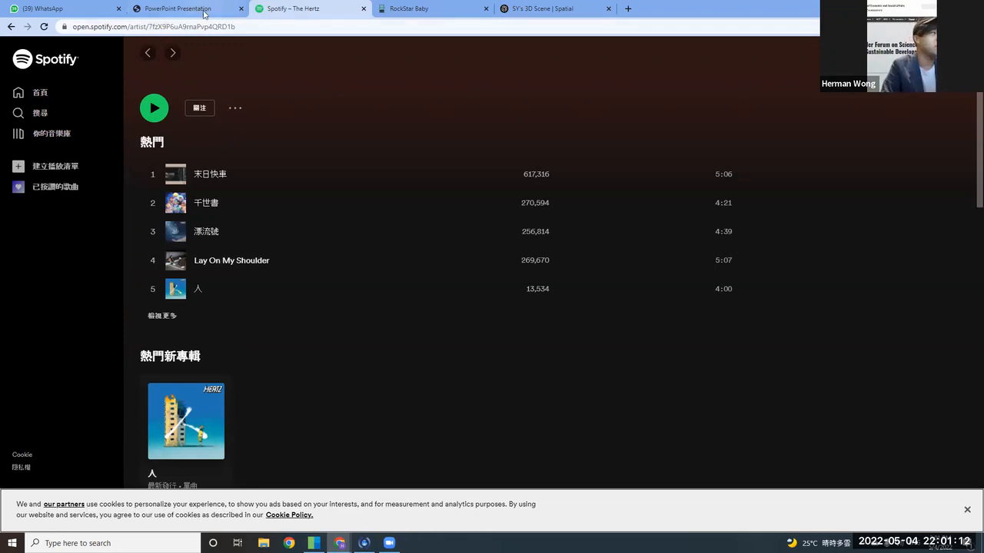
Return to the RockStar Baby pitch deck and show page 2 on the 8,888 pixel-art NFTs.
left_click(178, 9)
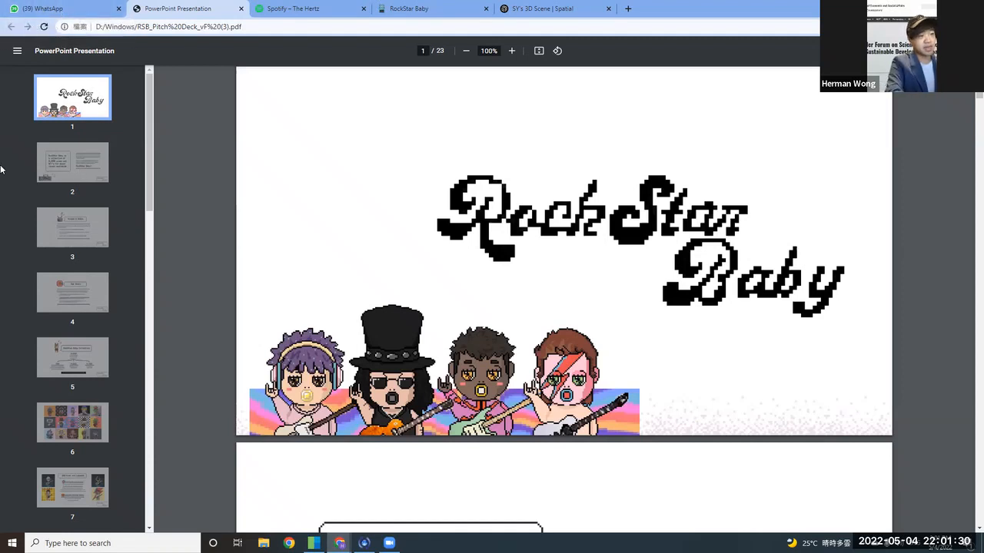
left_click(72, 163)
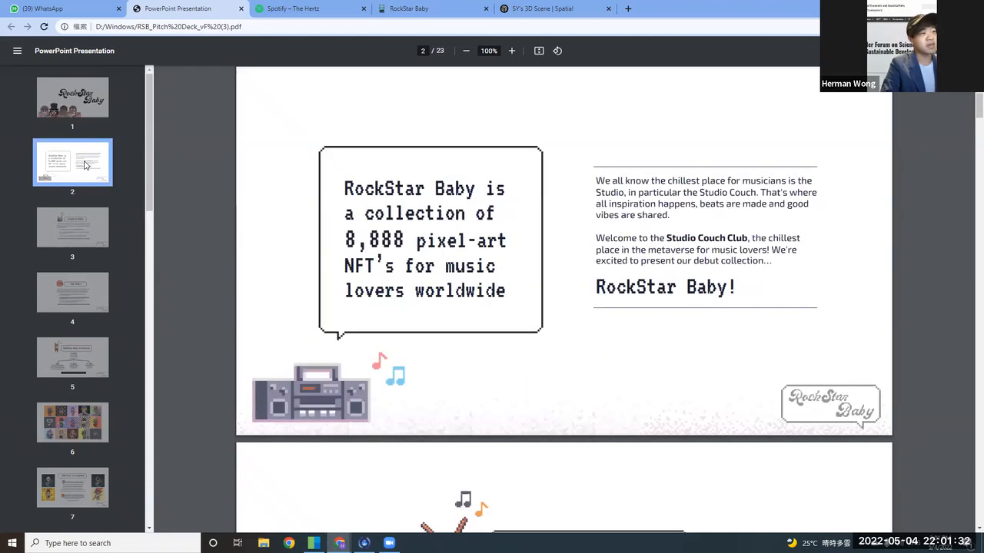
mouse_move(91, 117)
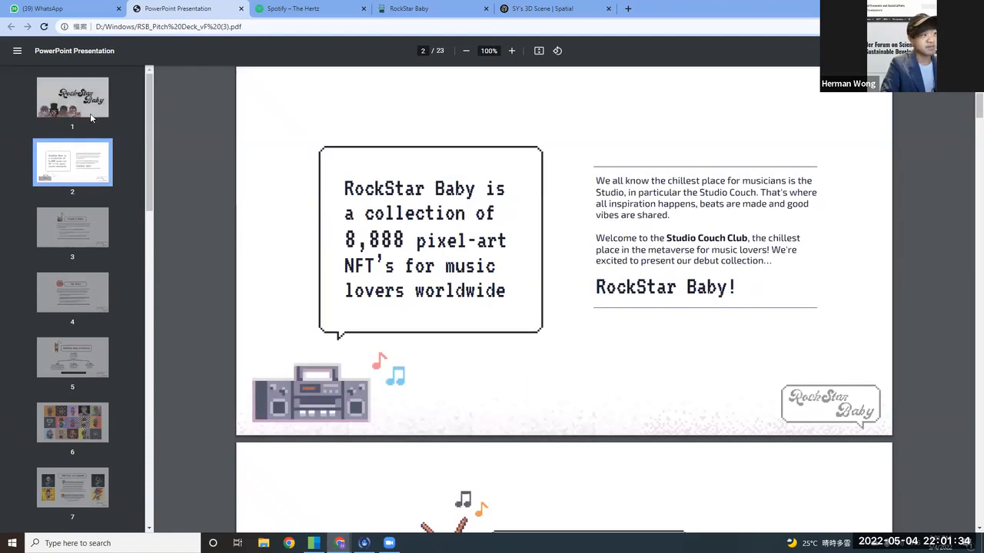
mouse_move(84, 237)
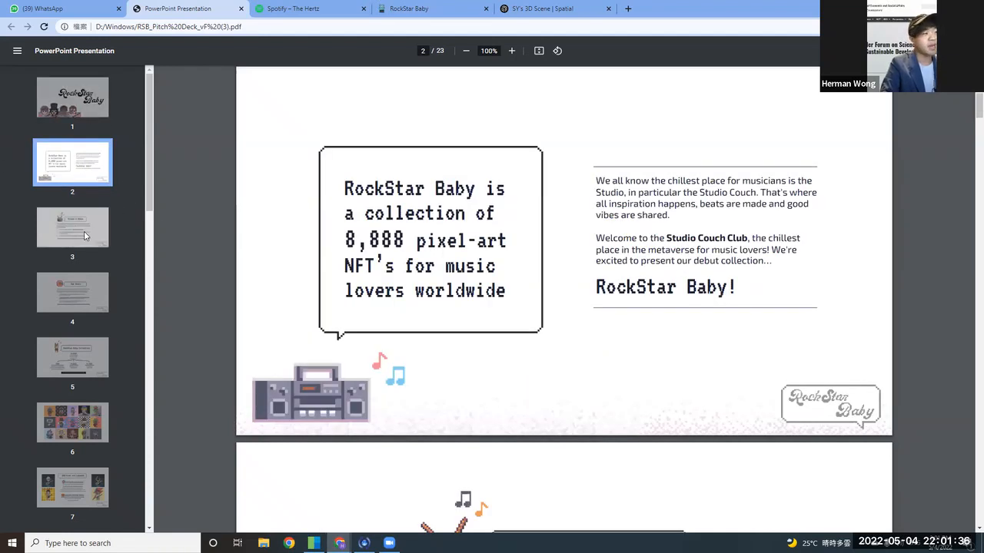
Advance through Vision & Ethos and Our Goals to page 5, the 8,888-baby collection breakdown.
left_click(72, 227)
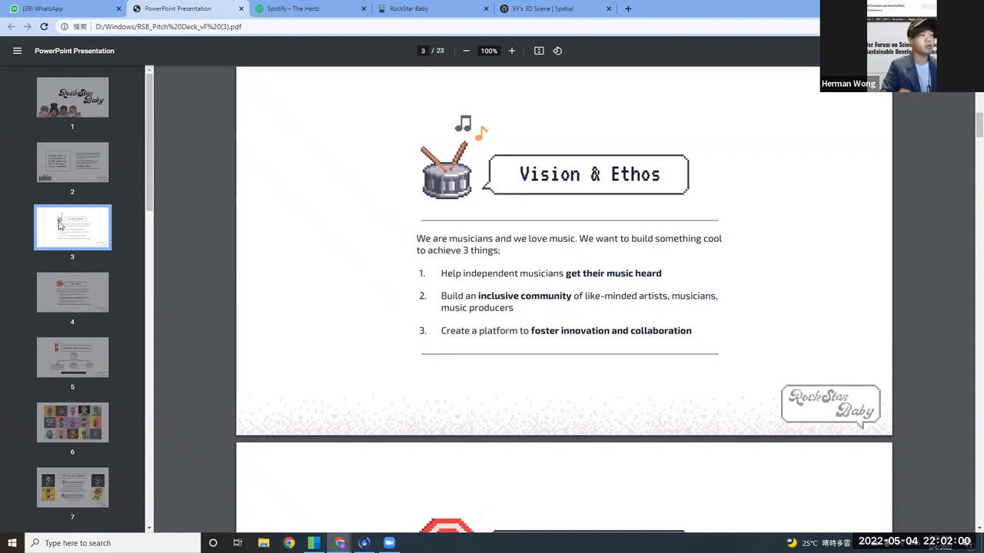
left_click(72, 292)
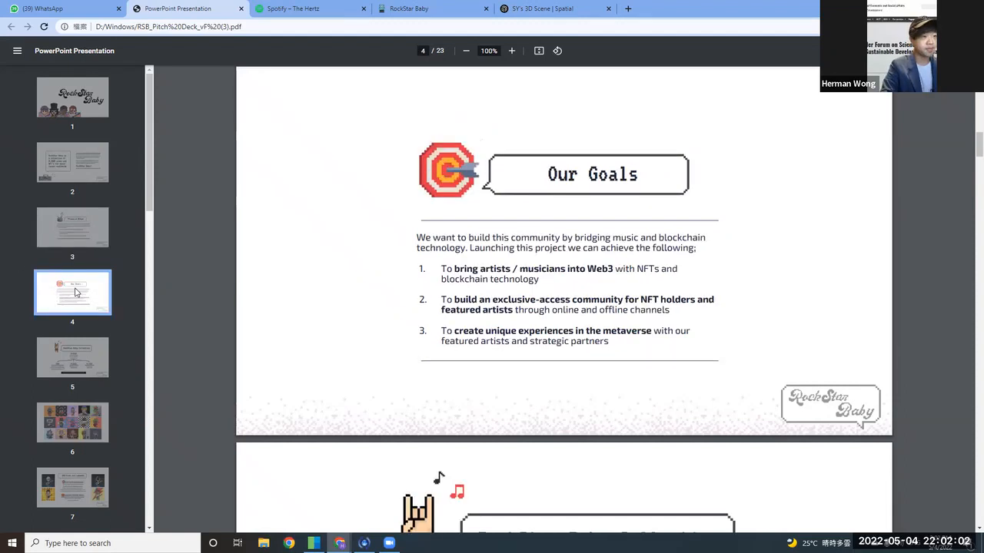
mouse_move(74, 360)
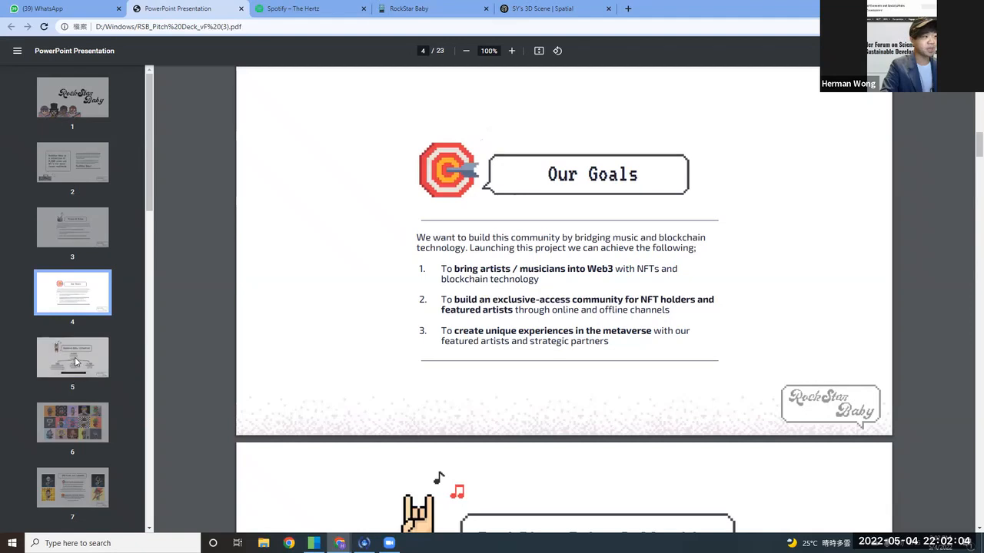
left_click(72, 356)
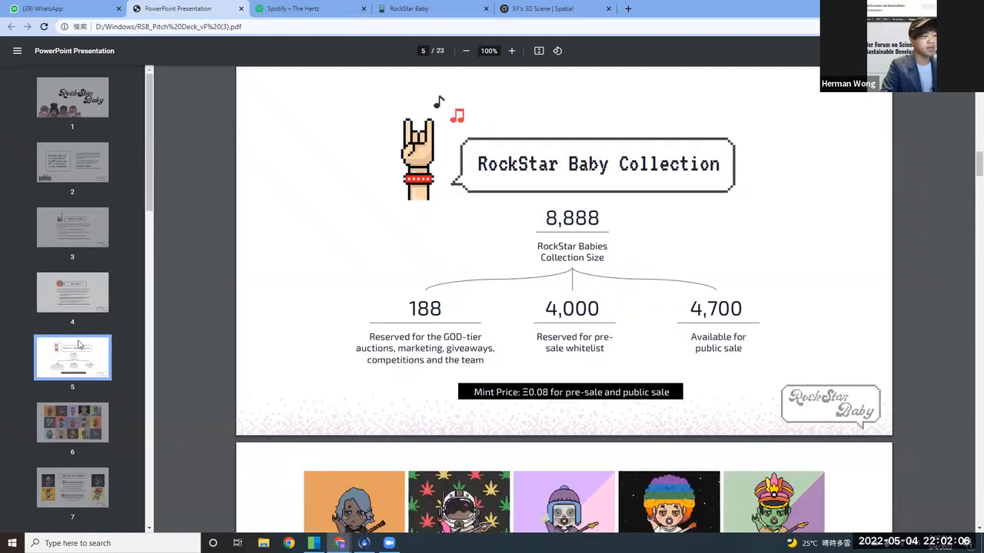
Show page 6, the grid of fifteen guitar-playing RockStar Baby artworks.
left_click(72, 423)
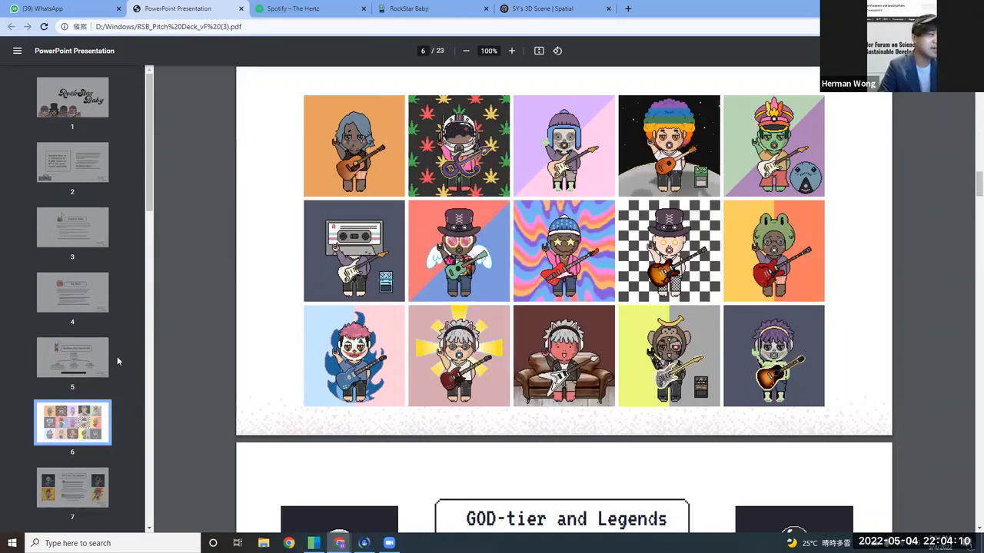
Present the GOD-tier and Legends page and the following roadmap pages of the deck.
left_click(73, 335)
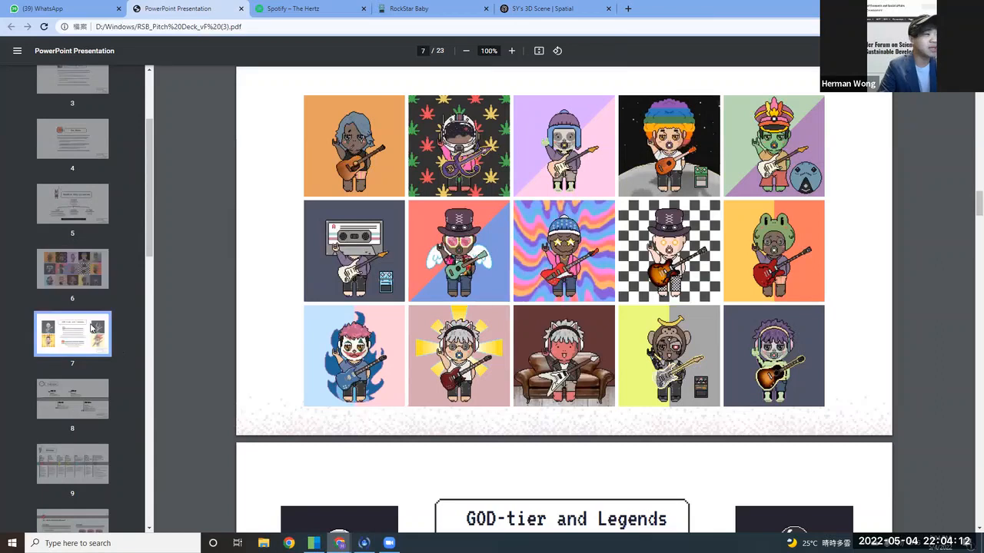
scroll("down", 3)
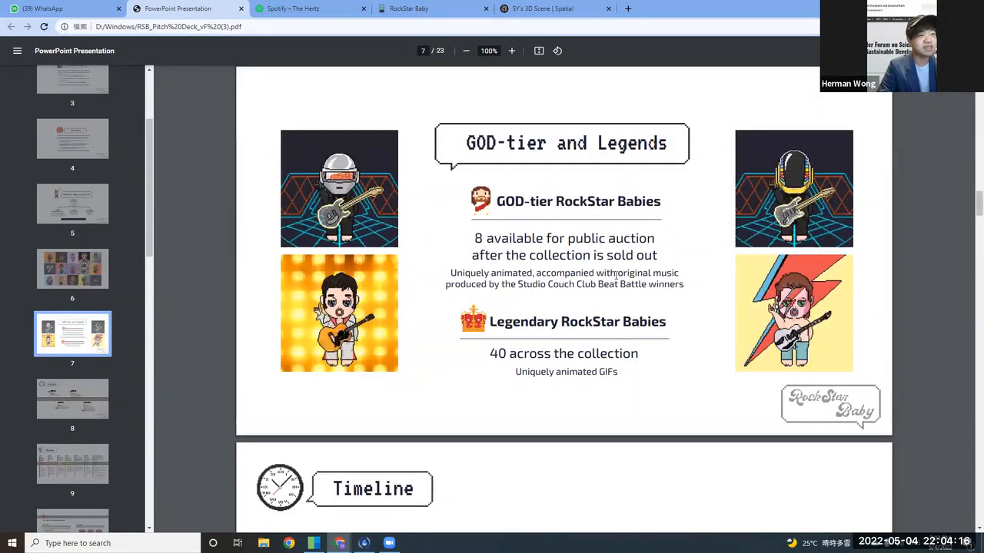
mouse_move(540, 191)
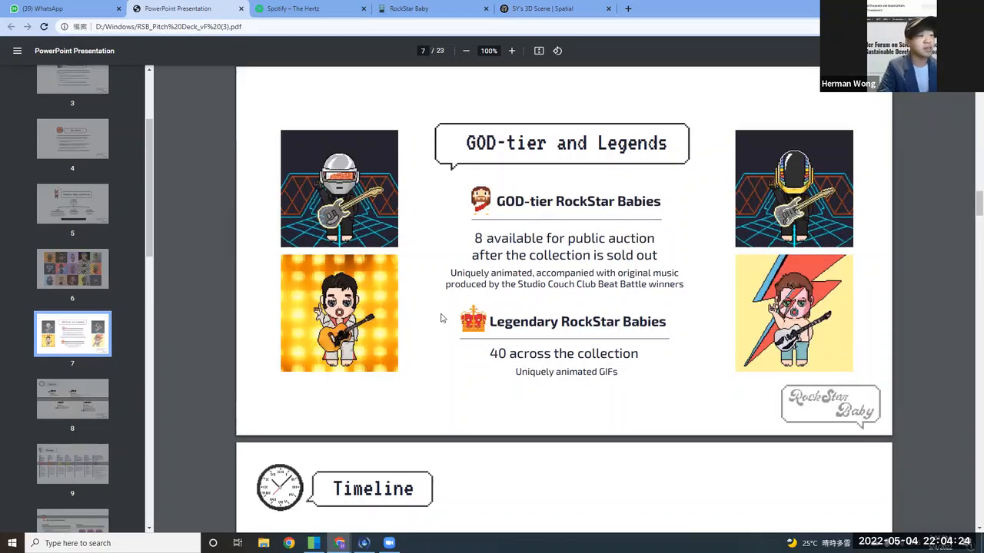
mouse_move(498, 255)
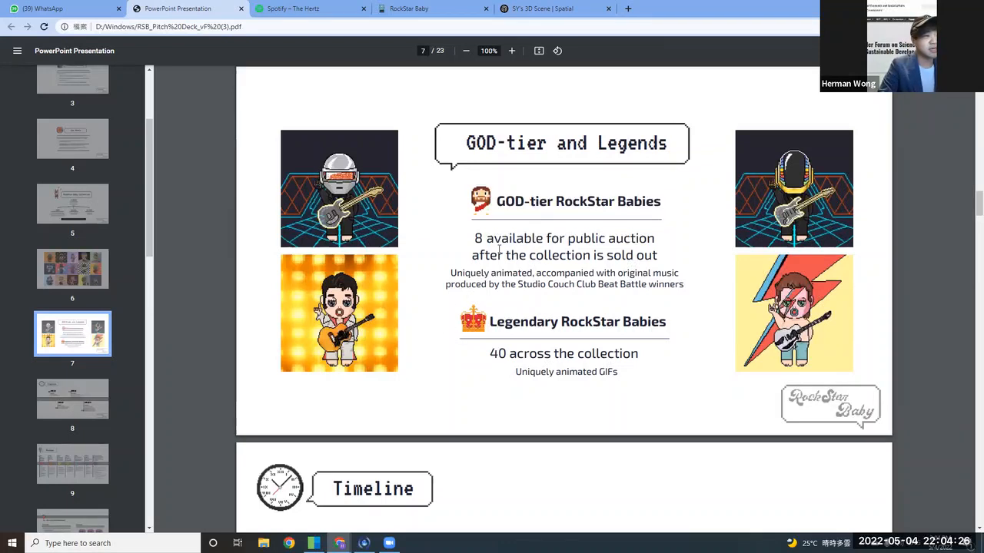
mouse_move(126, 387)
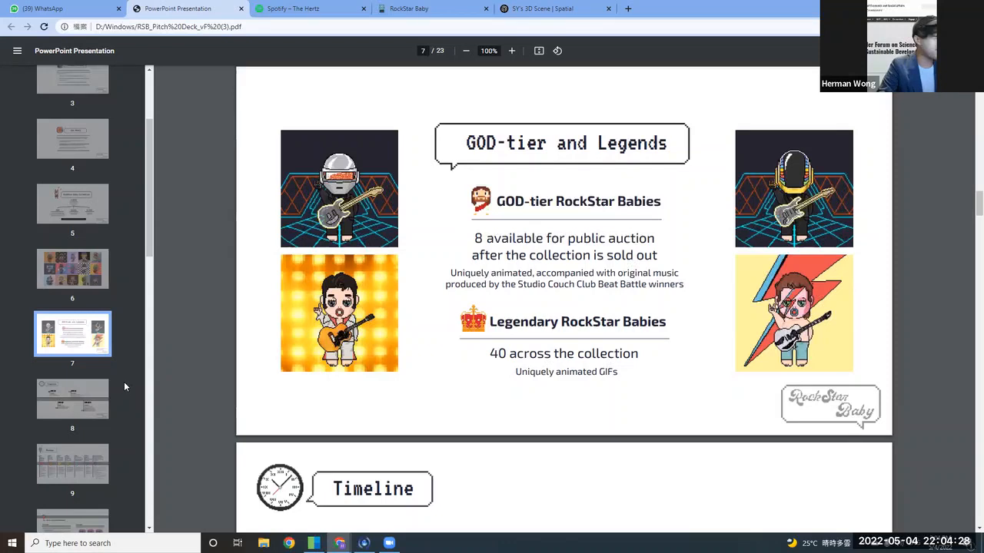
left_click(72, 399)
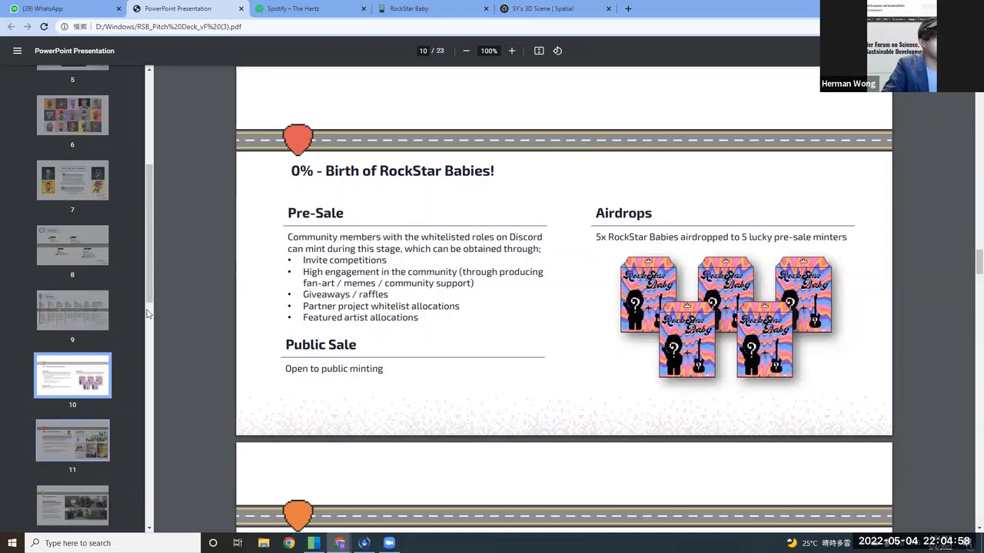
scroll("down", 3)
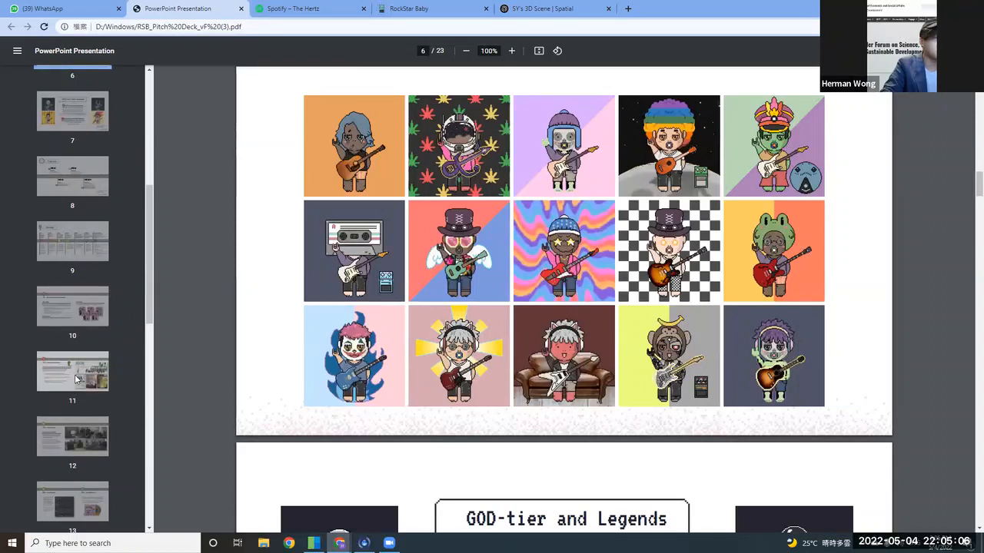
Present the Charity Donation page and advance to page 12, 40% Workshops supported by Ableton.
left_click(73, 374)
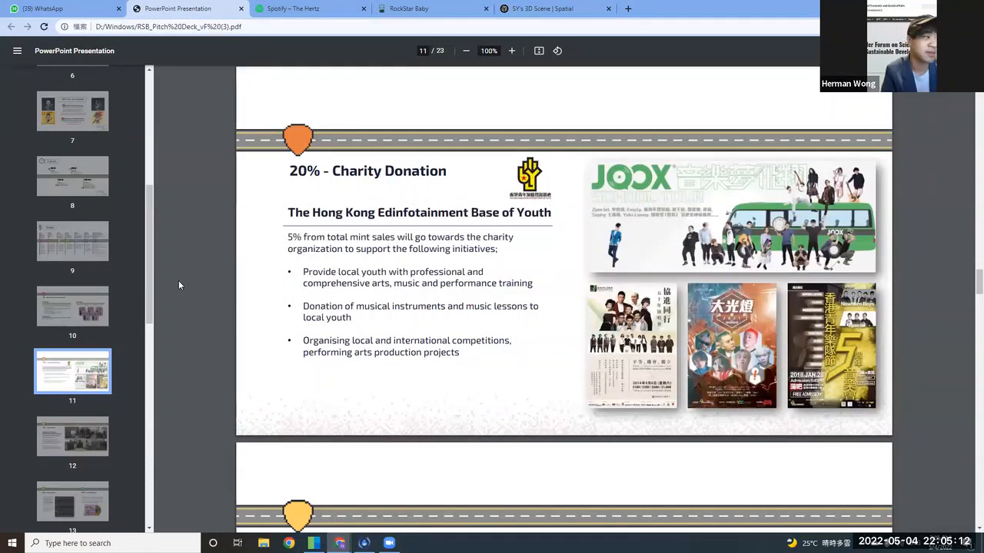
scroll("down", 3)
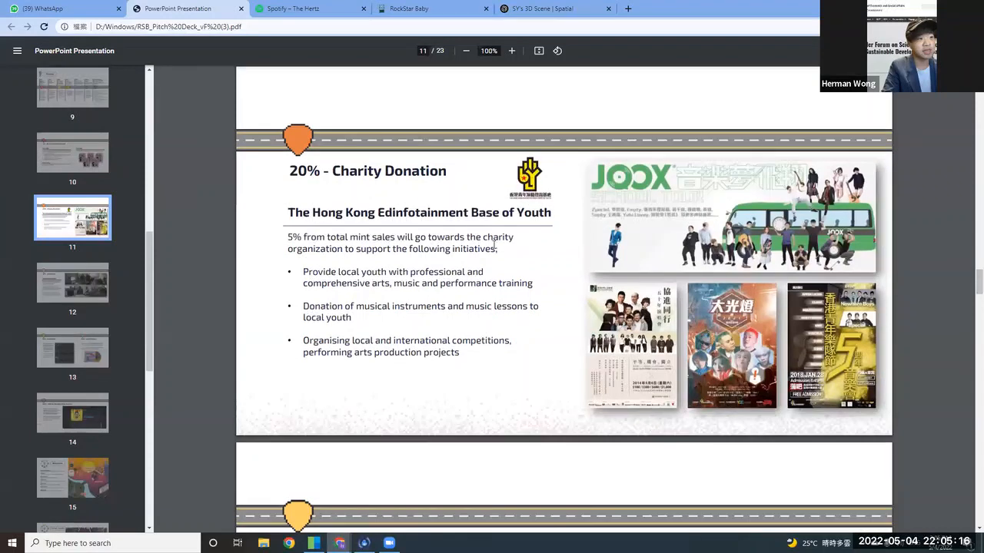
mouse_move(517, 260)
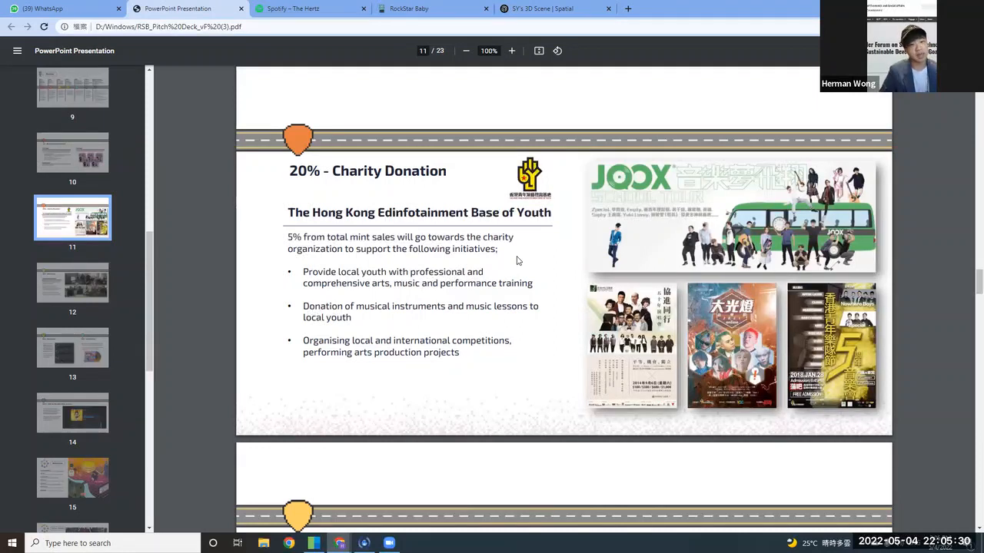
left_click(72, 283)
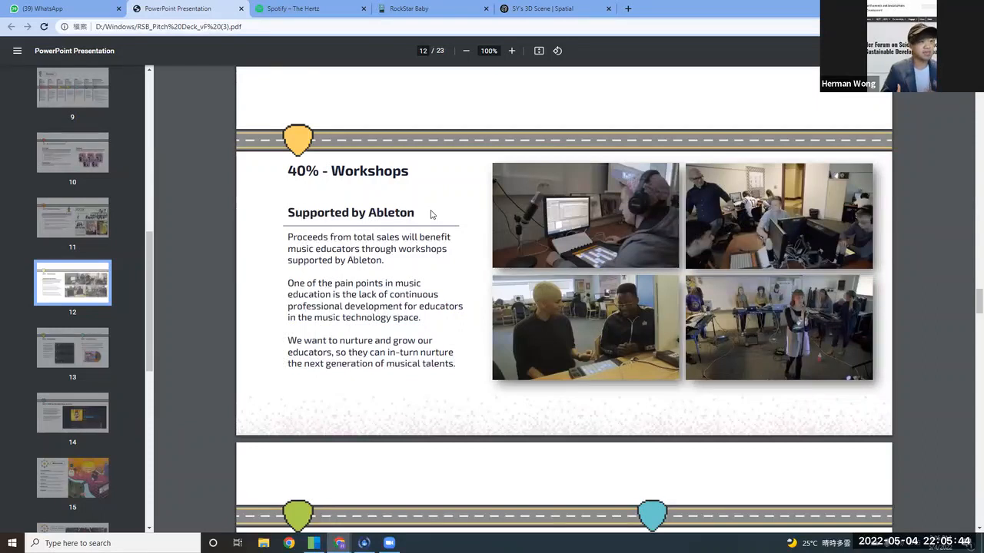
mouse_move(64, 363)
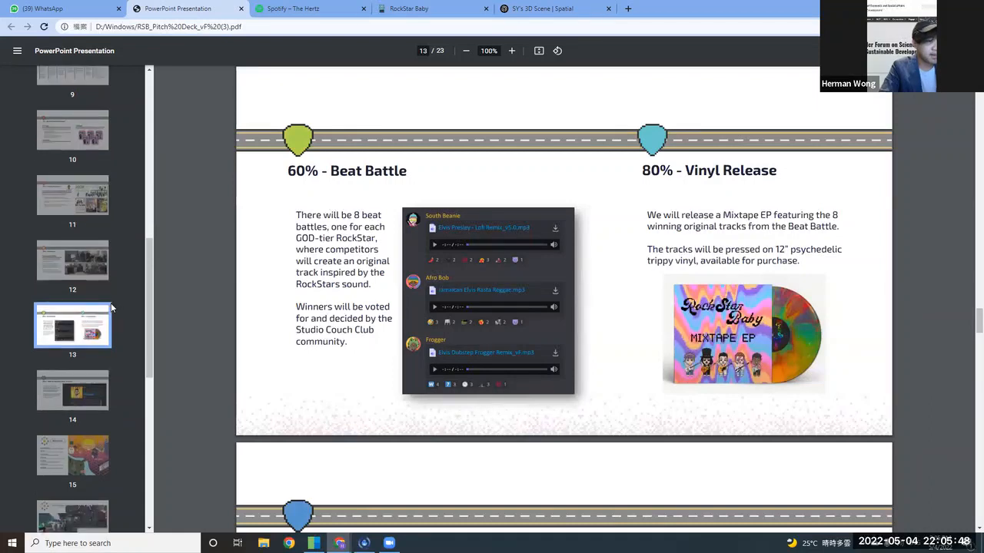
Move past Beat Battle and Vinyl Release to page 14, 100% GOD-tier RockStar Baby Auctions.
scroll("down", 3)
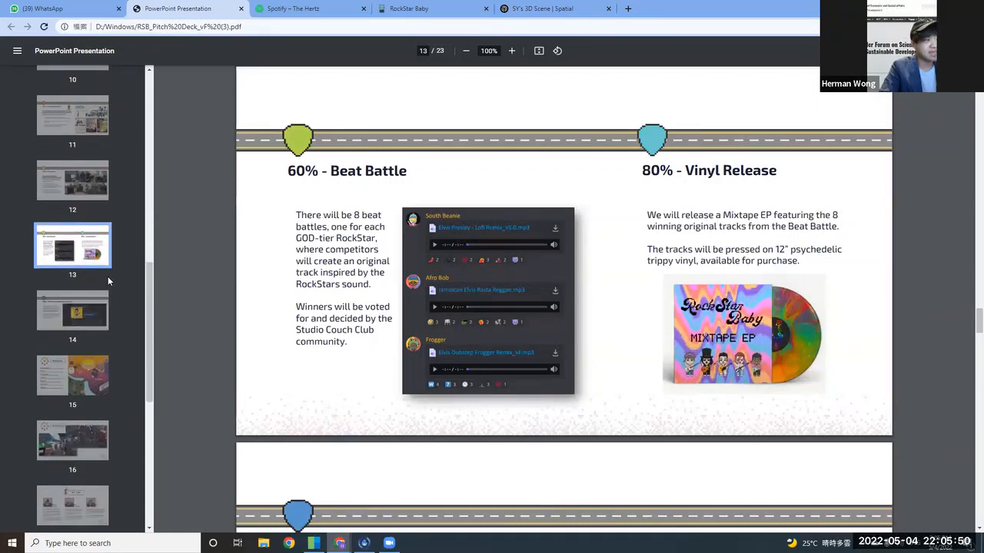
mouse_move(97, 311)
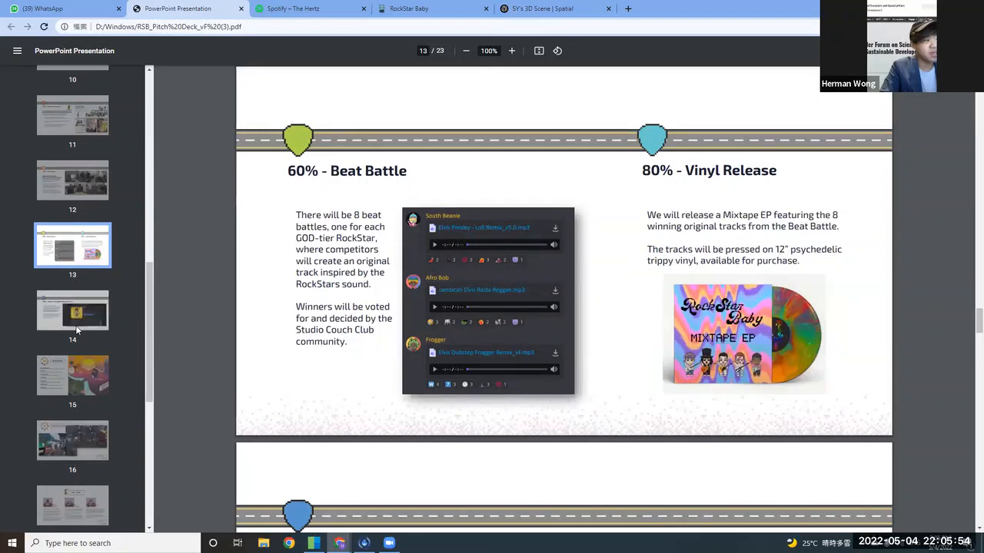
left_click(93, 310)
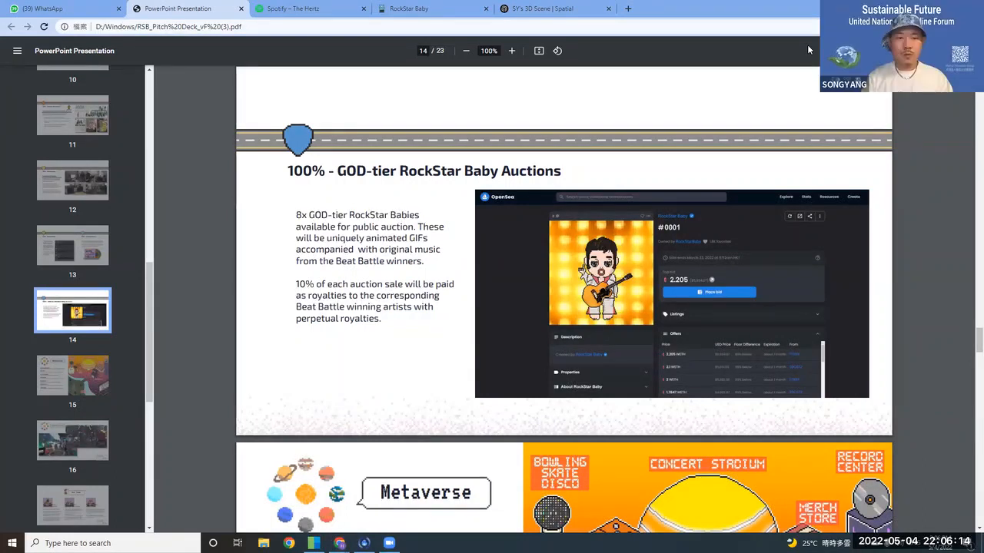
left_click(407, 10)
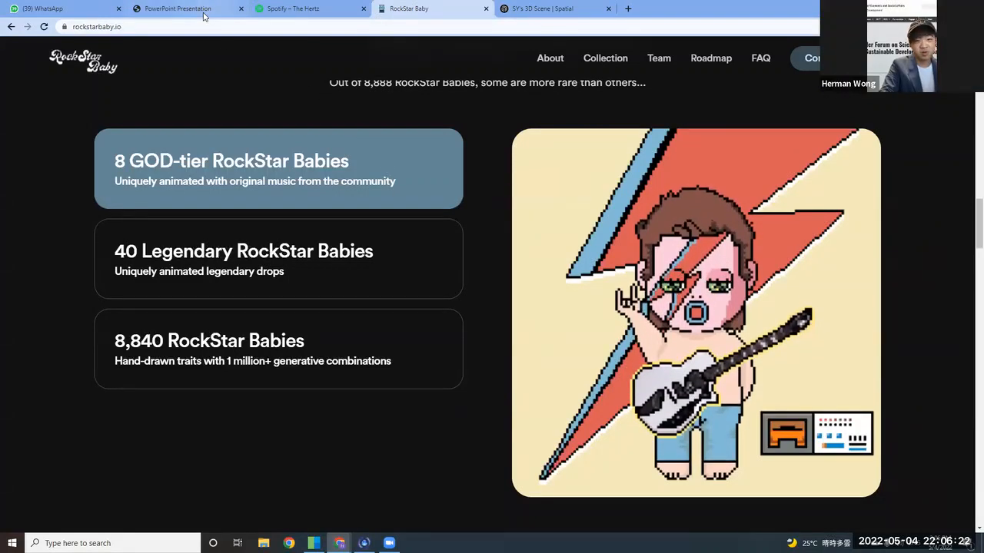
left_click(188, 9)
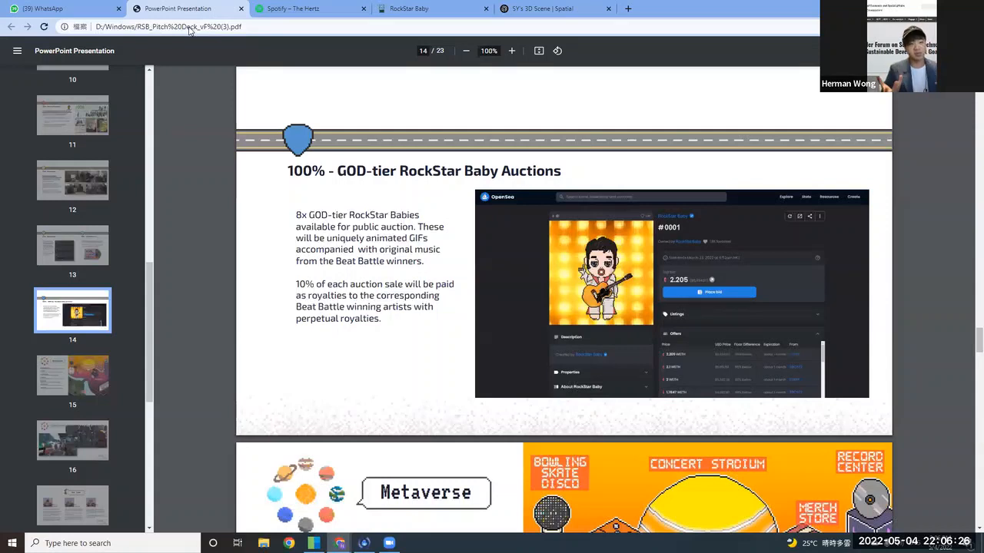
mouse_move(175, 40)
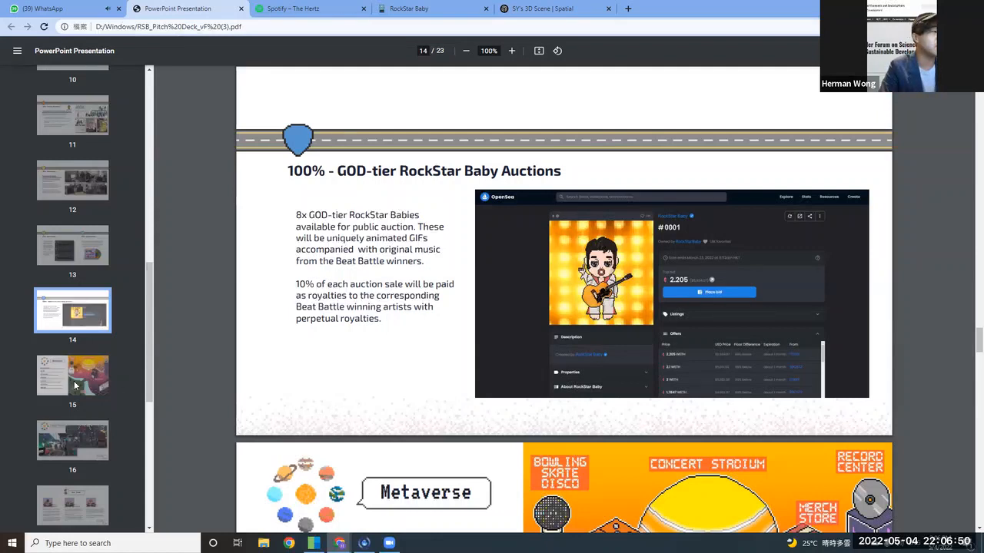
Show page 15, the Metaverse map with Bowling Skate Disco, Gear Hub and Concert Stadium.
left_click(74, 375)
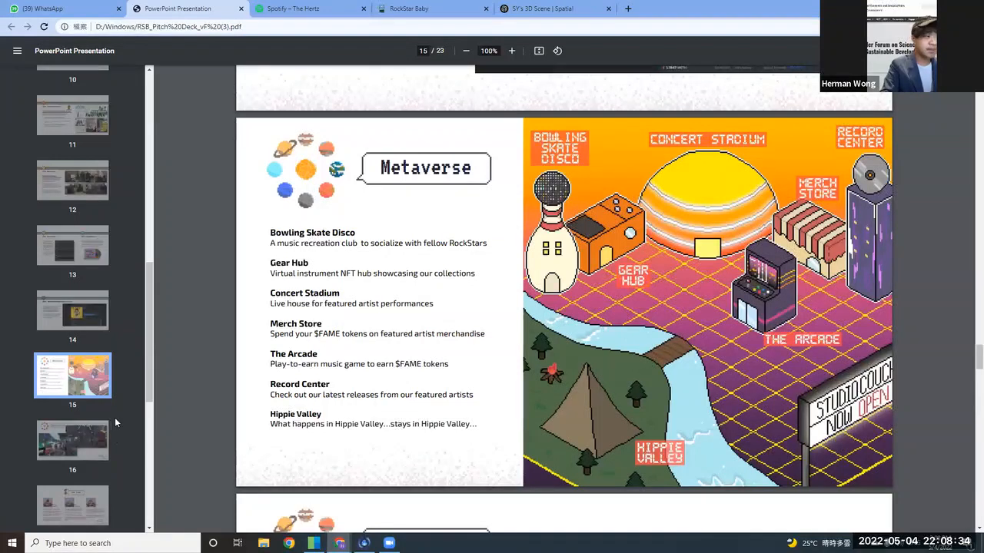
left_click(72, 440)
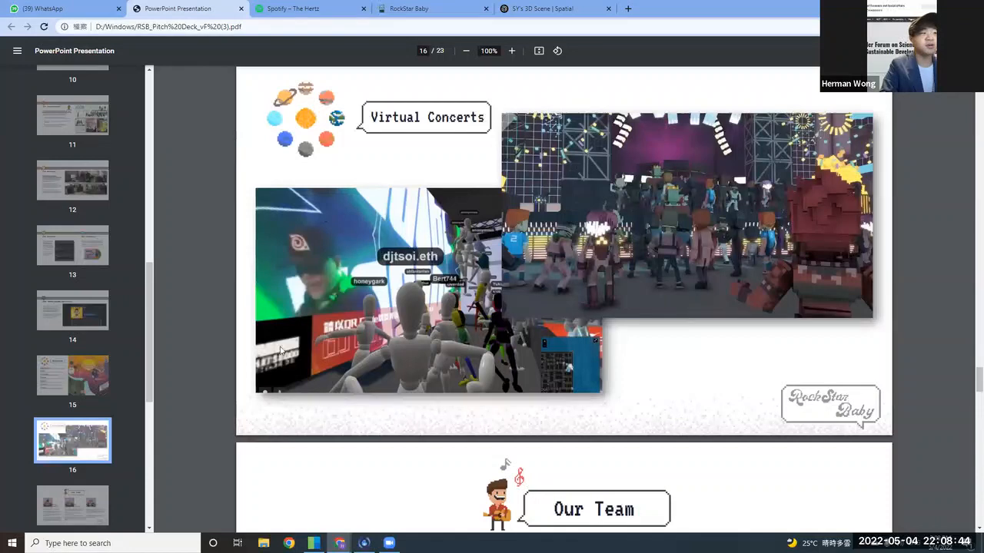
scroll("down", 3)
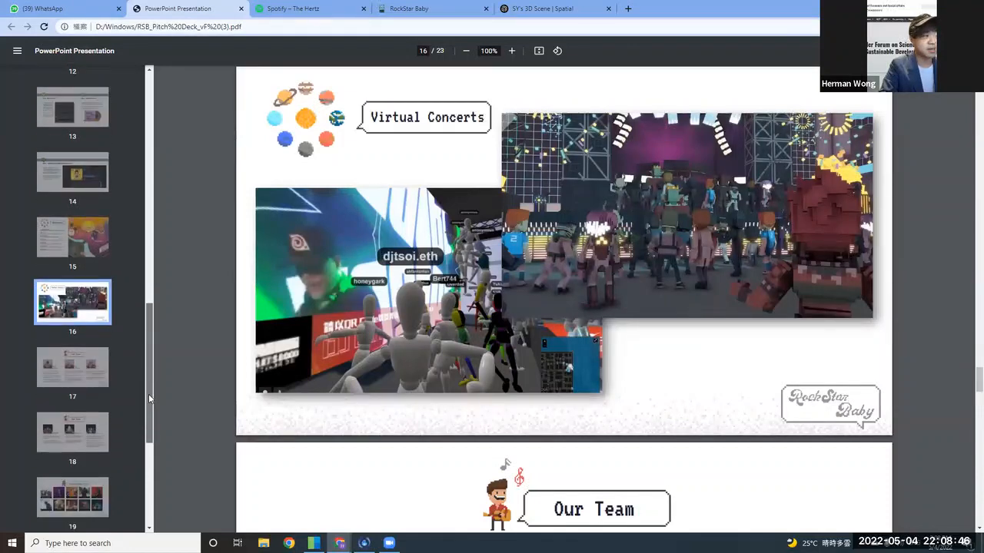
scroll("down", 3)
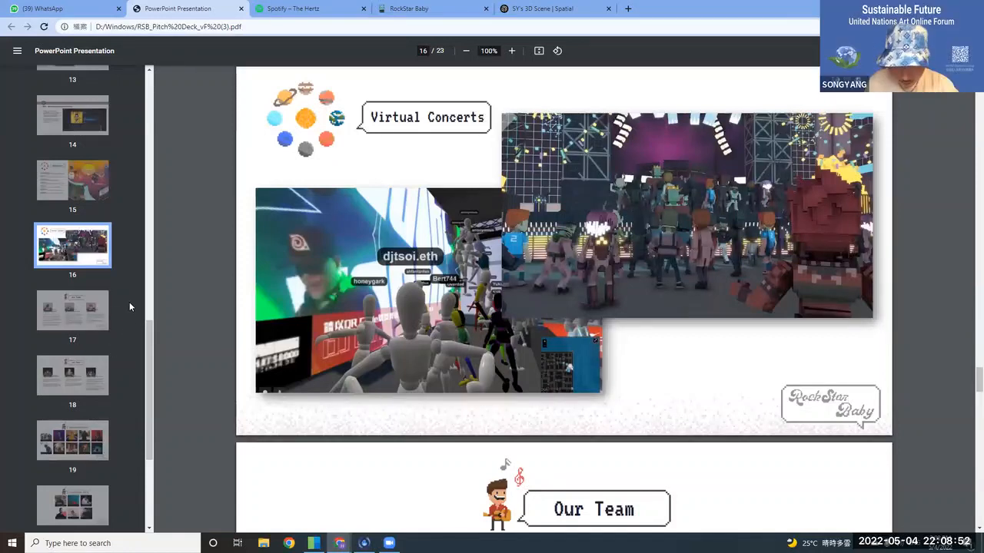
left_click(73, 311)
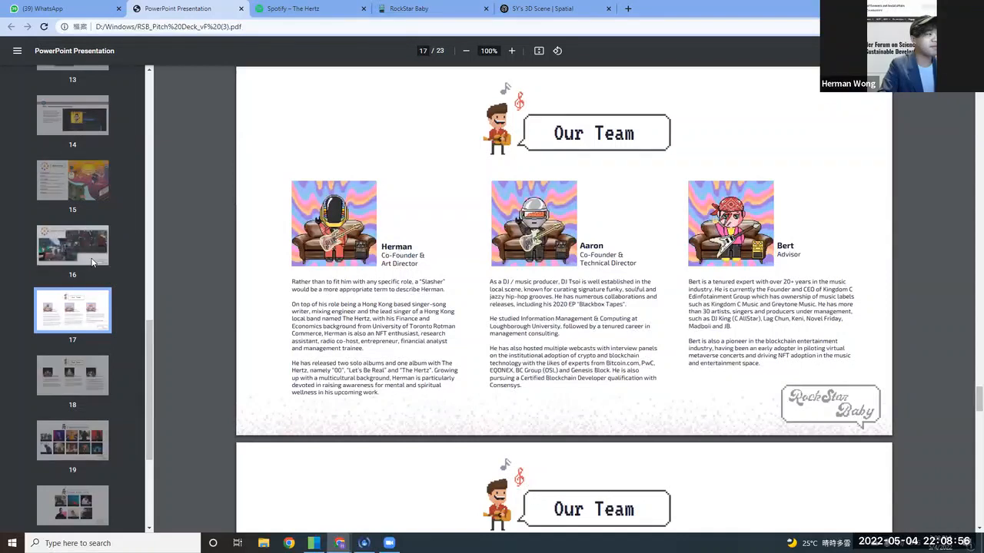
mouse_move(86, 433)
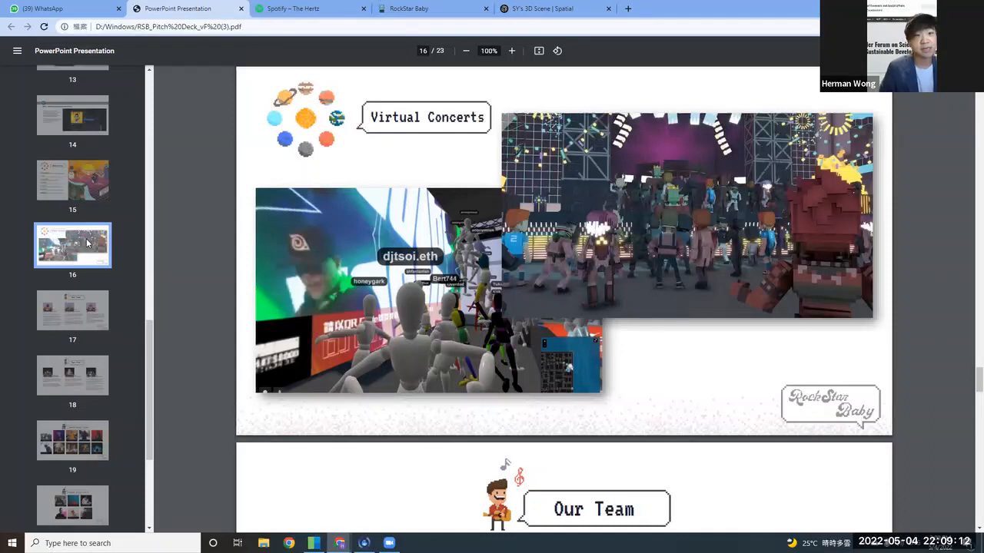
scroll("down", 3)
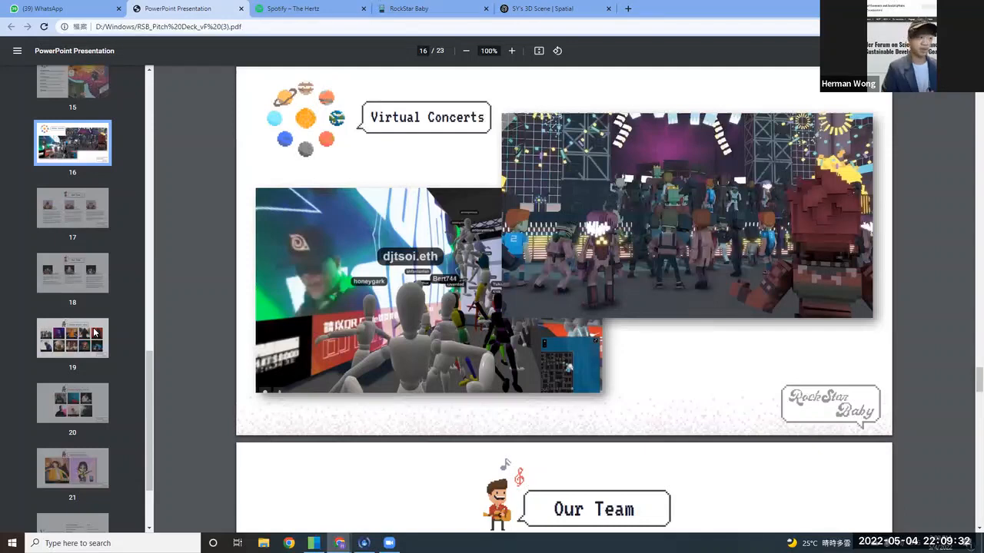
Present the Featured Artists Asia and Int'l pages, then reach page 22, Partnerships.
left_click(73, 338)
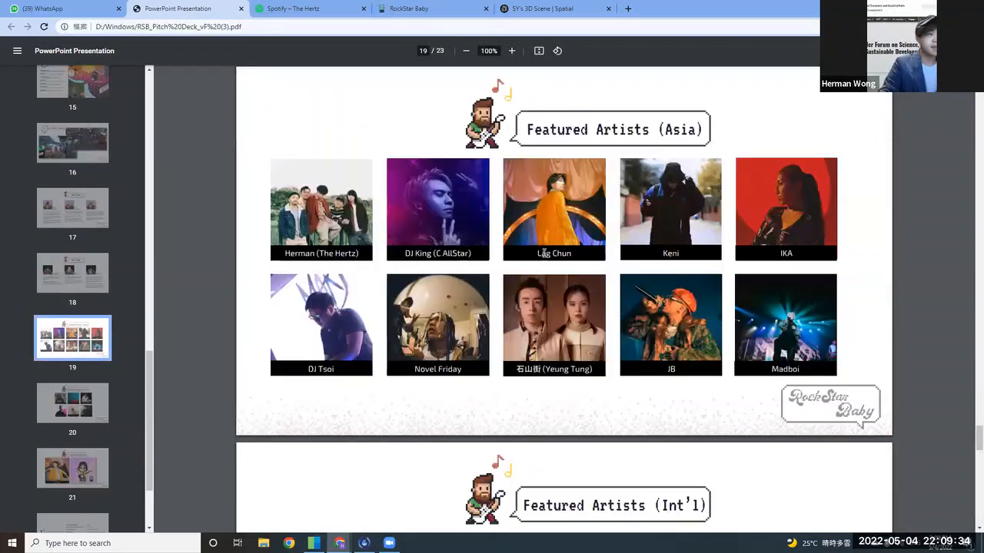
mouse_move(755, 254)
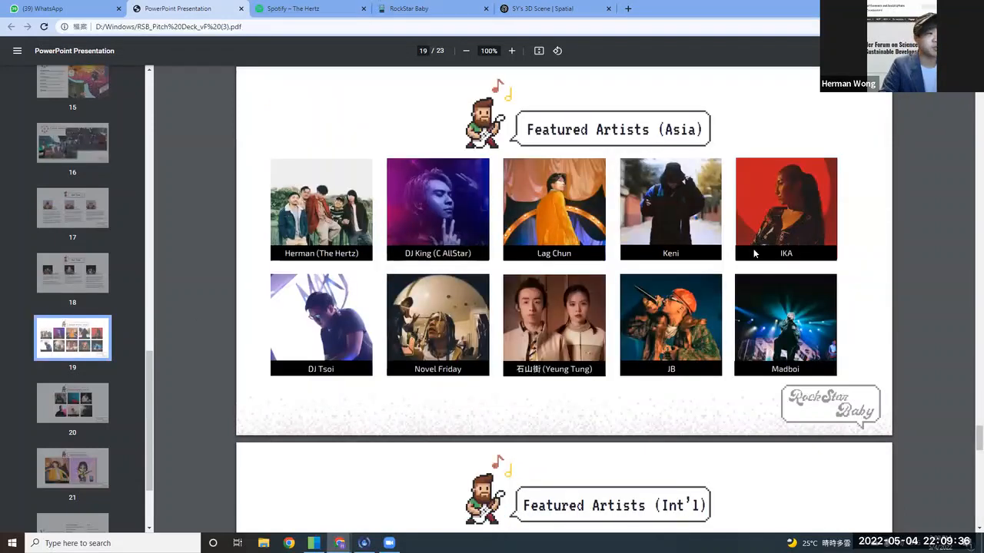
mouse_move(403, 201)
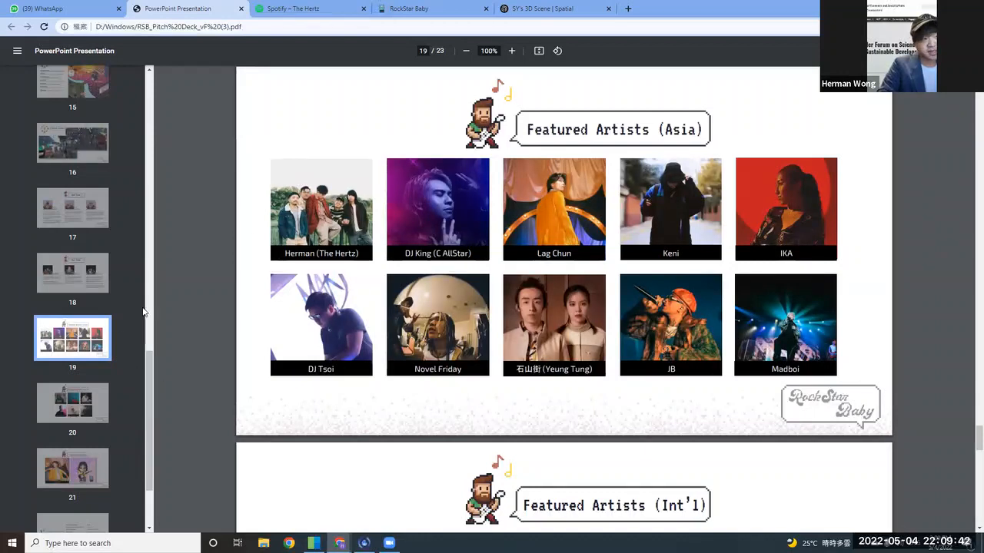
mouse_move(148, 317)
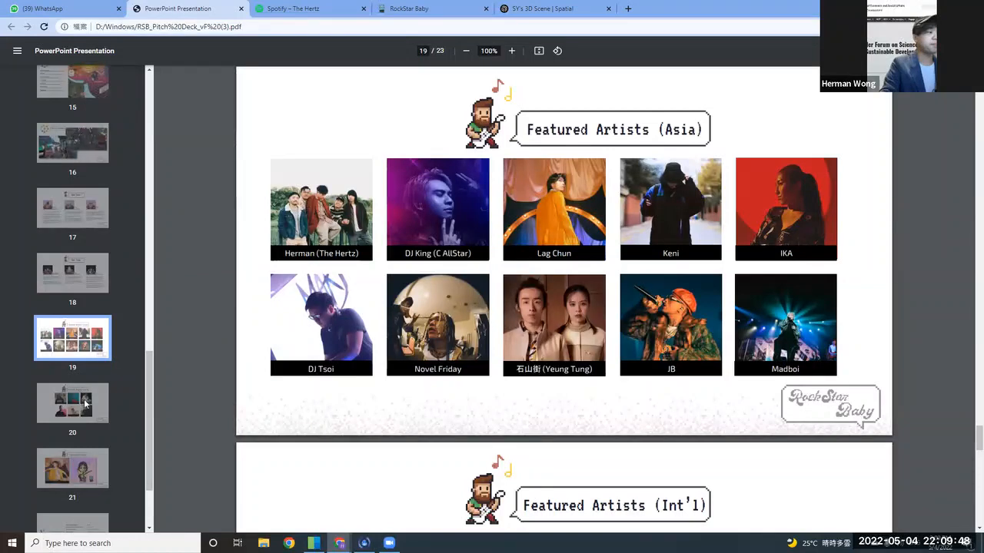
left_click(72, 403)
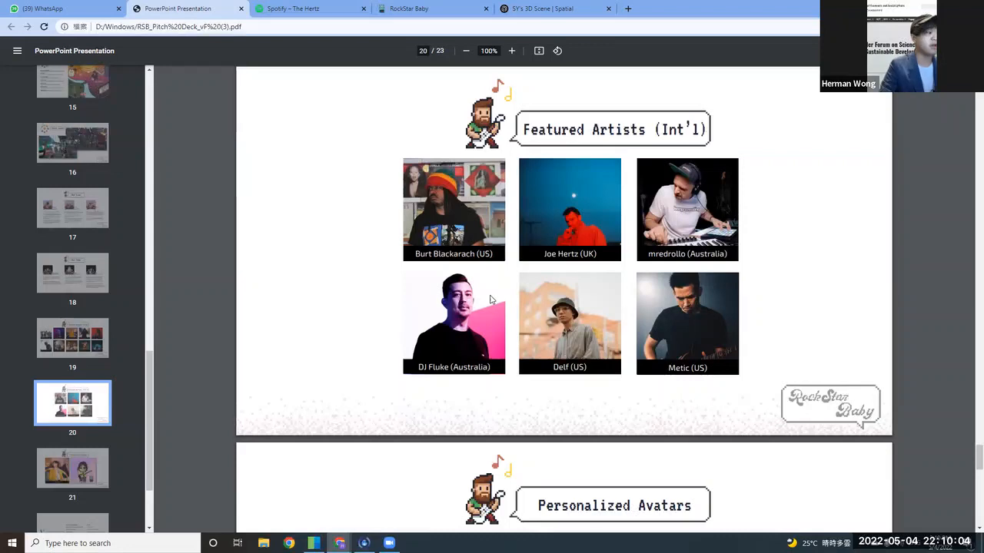
scroll("down", 3)
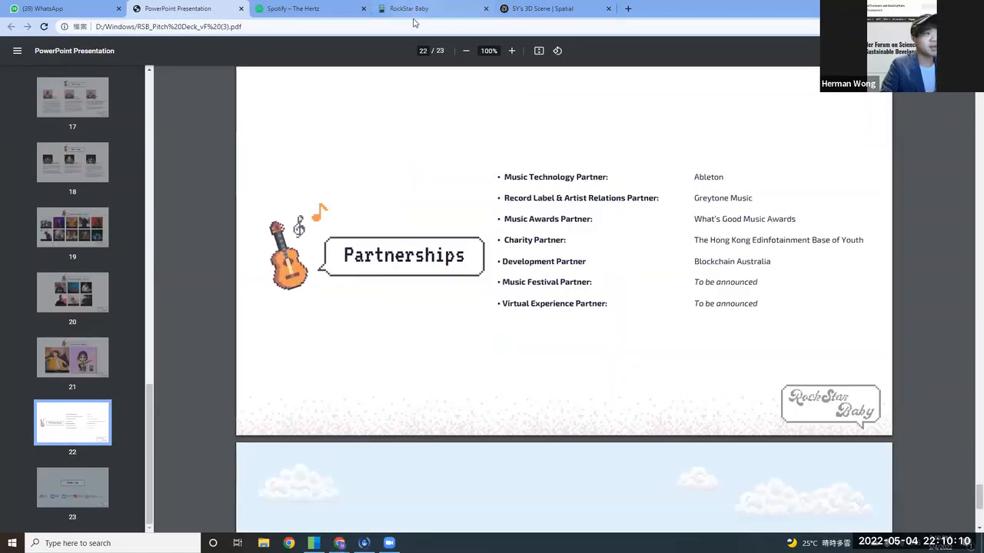
Show the RockStar Baby website, browsing Vision & Ethos, Our Team and Roadmap, ending at the top banner.
left_click(409, 10)
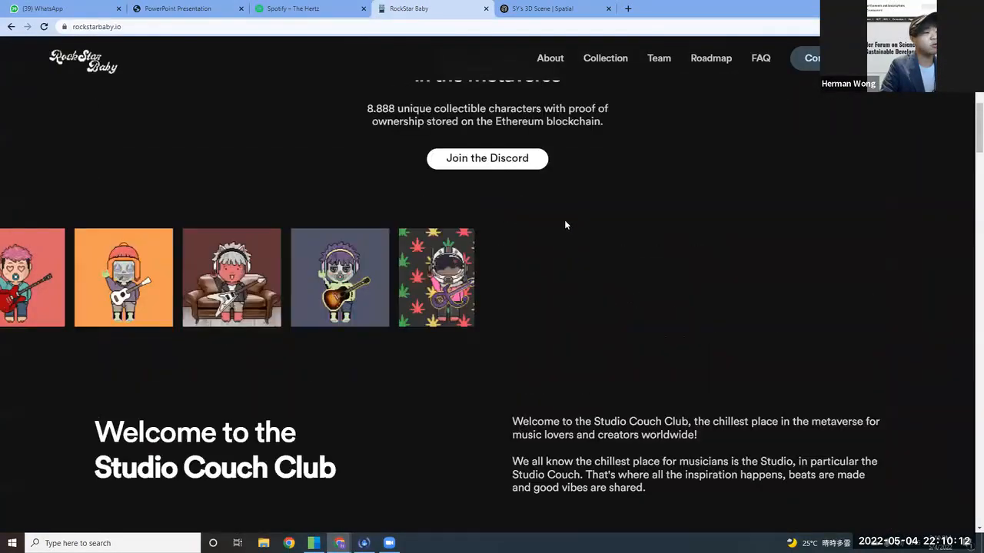
scroll("up", 3)
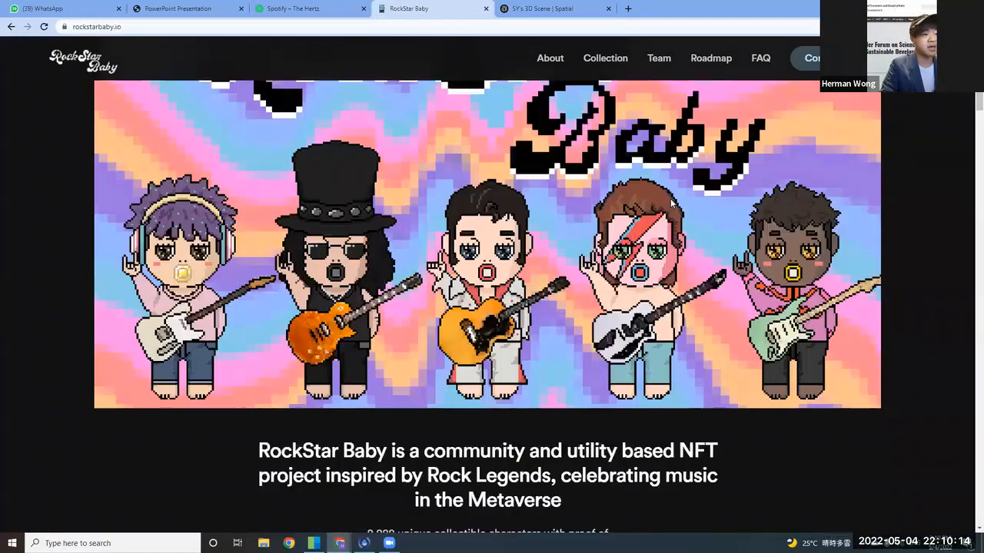
scroll("down", 3)
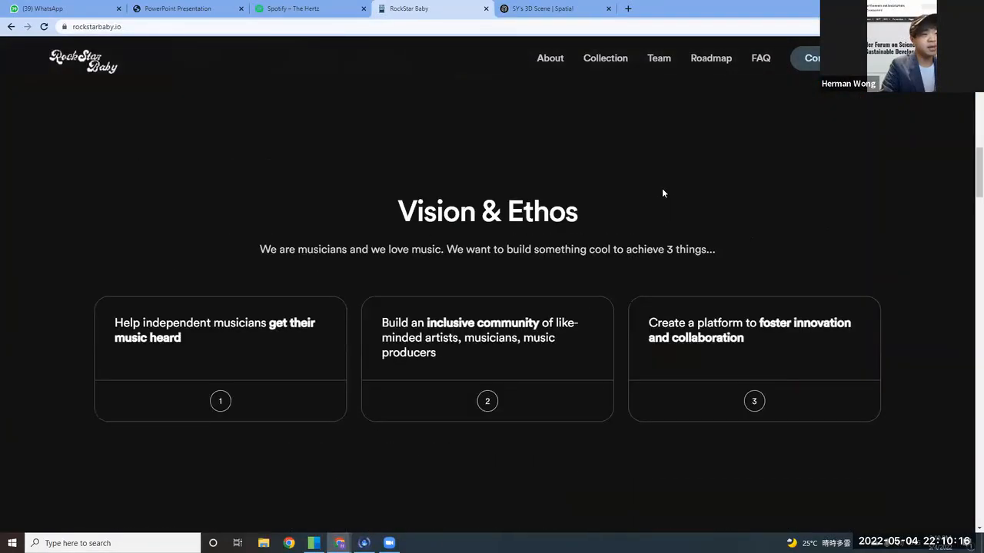
scroll("down", 3)
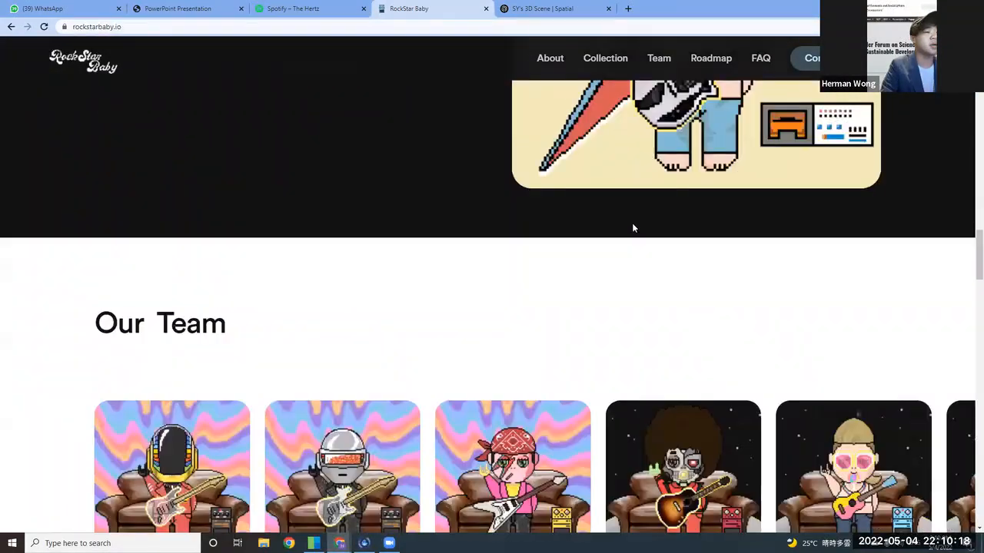
scroll("down", 3)
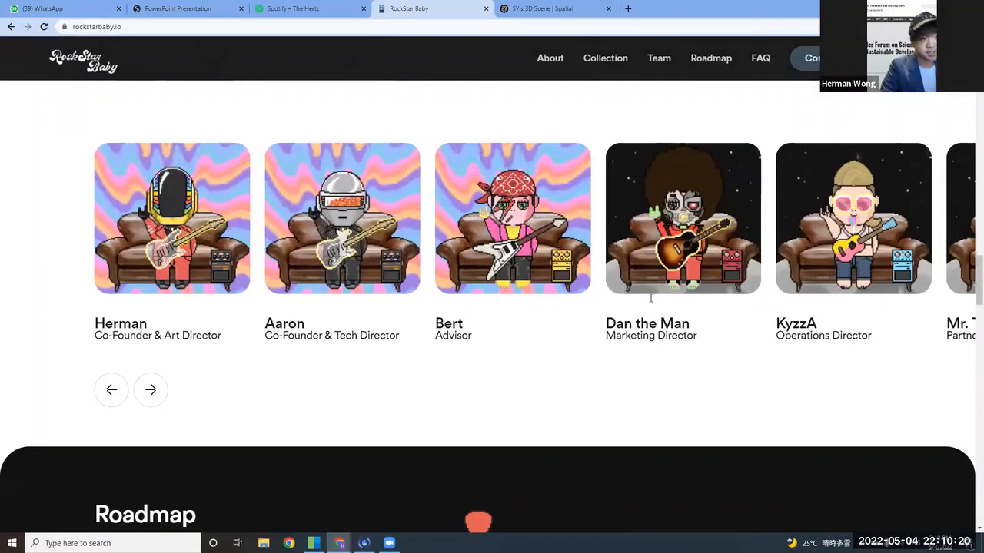
scroll("down", 3)
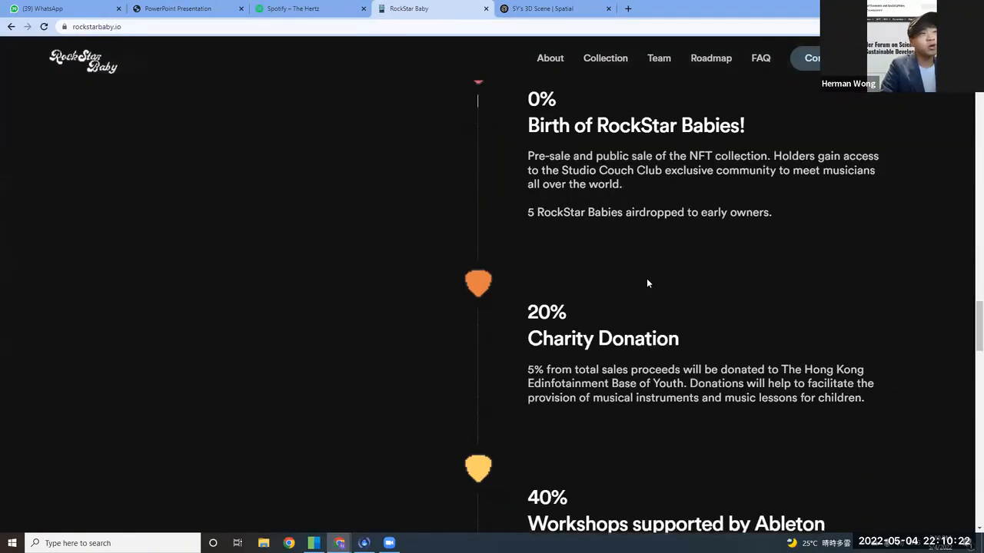
scroll("up", 3)
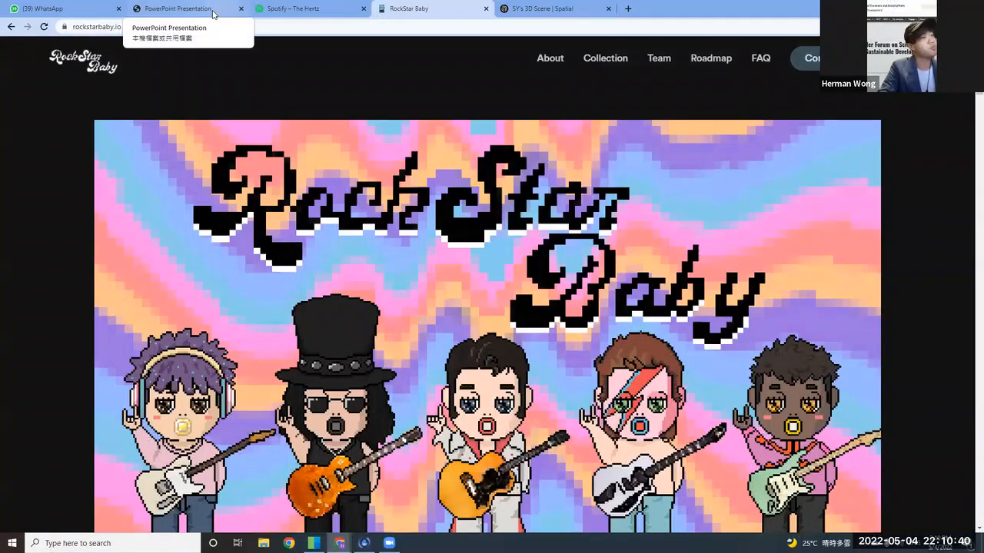
mouse_move(299, 9)
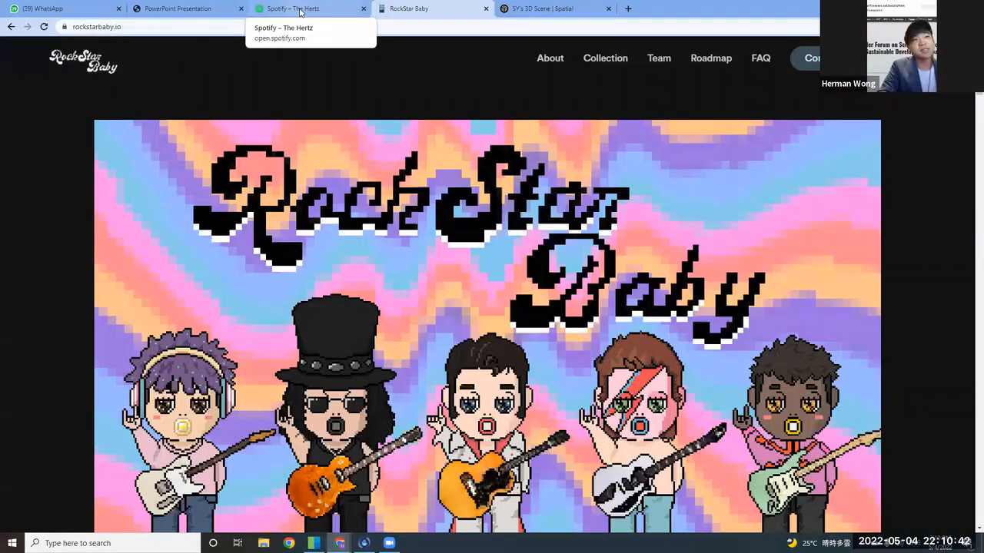
mouse_move(321, 48)
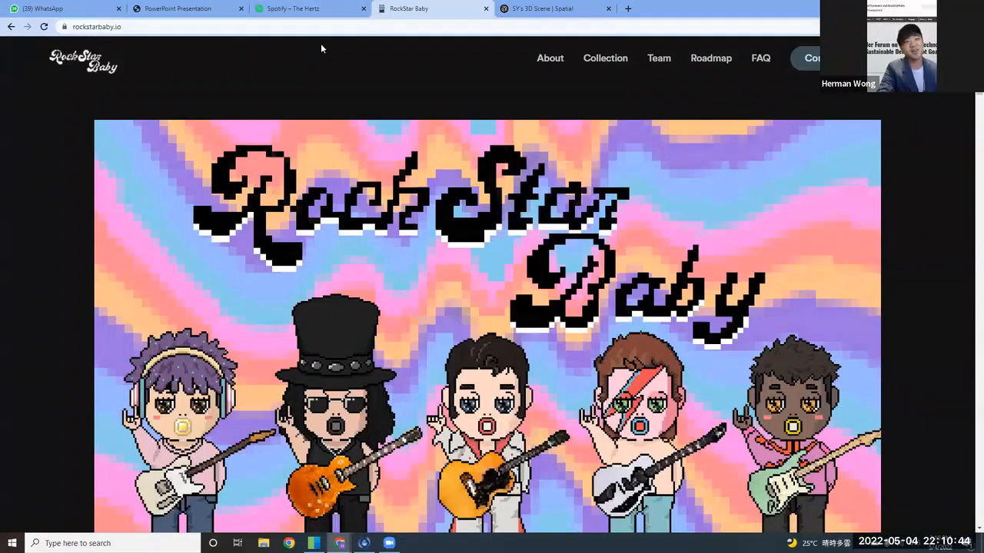